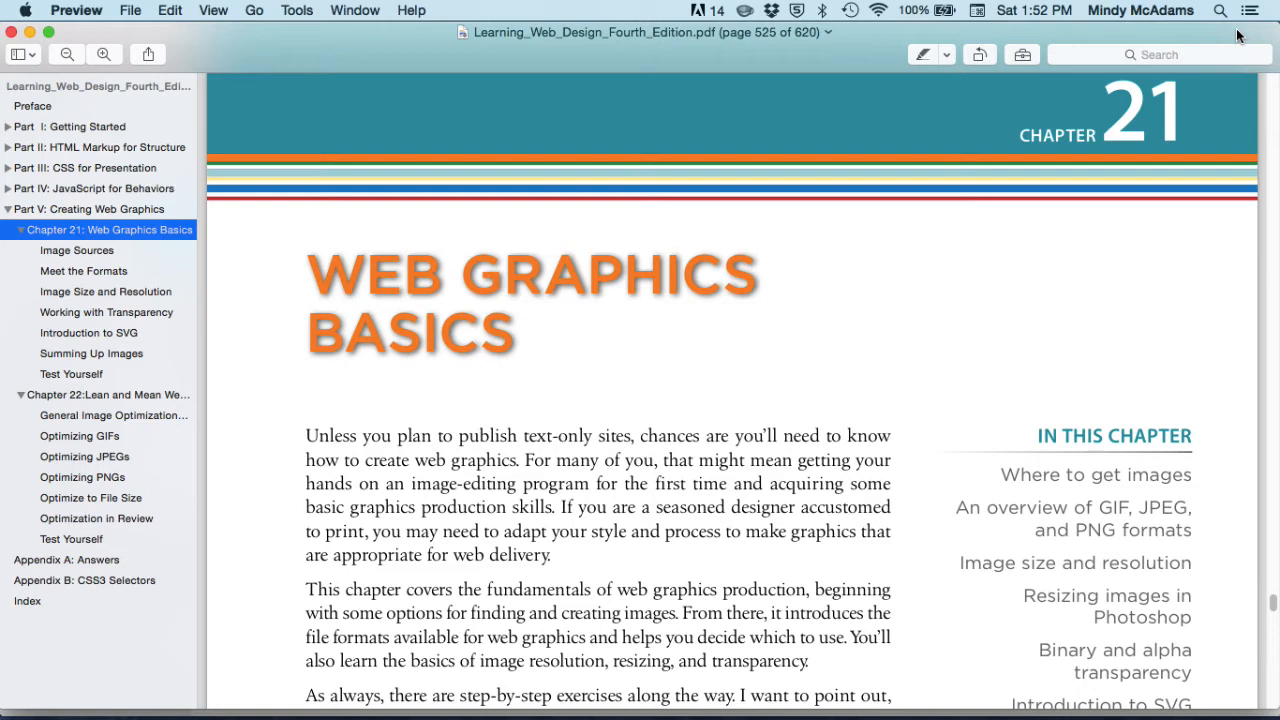
- Bring the name_logo.psd window forward over albert.gif and pantheon.jpg
click(104, 394)
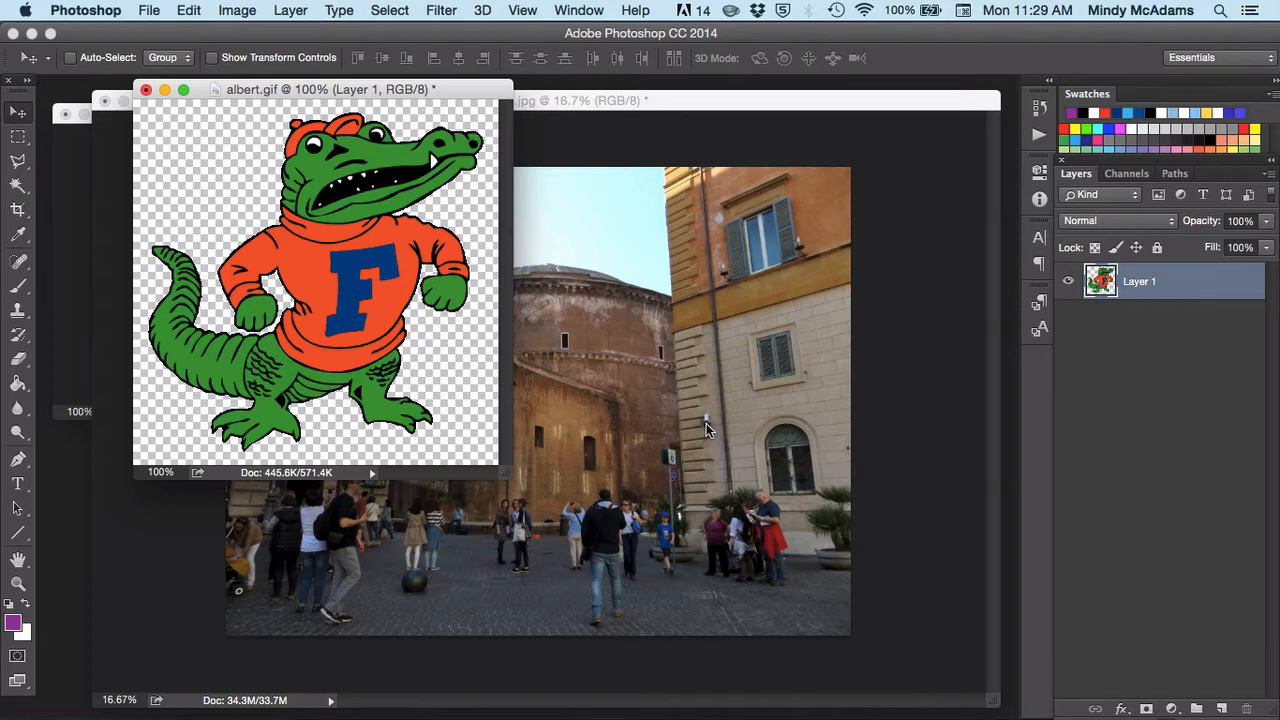
mouse_move(958, 188)
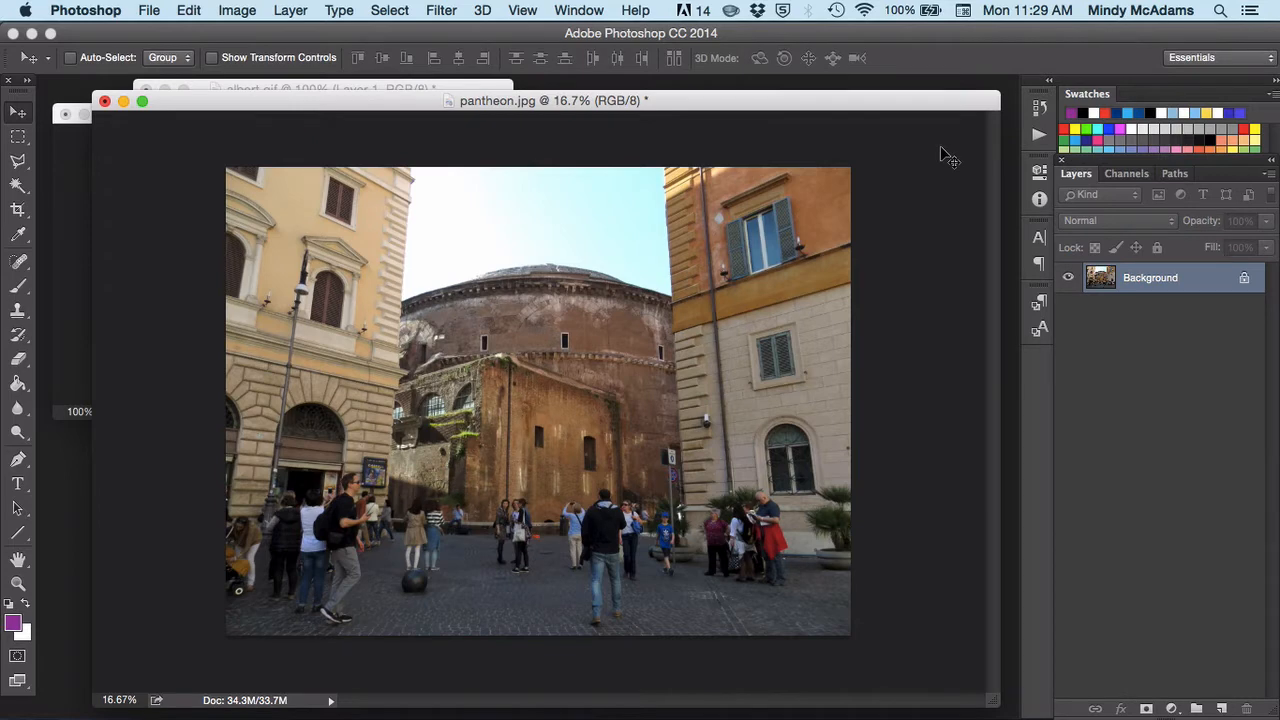
mouse_move(56, 218)
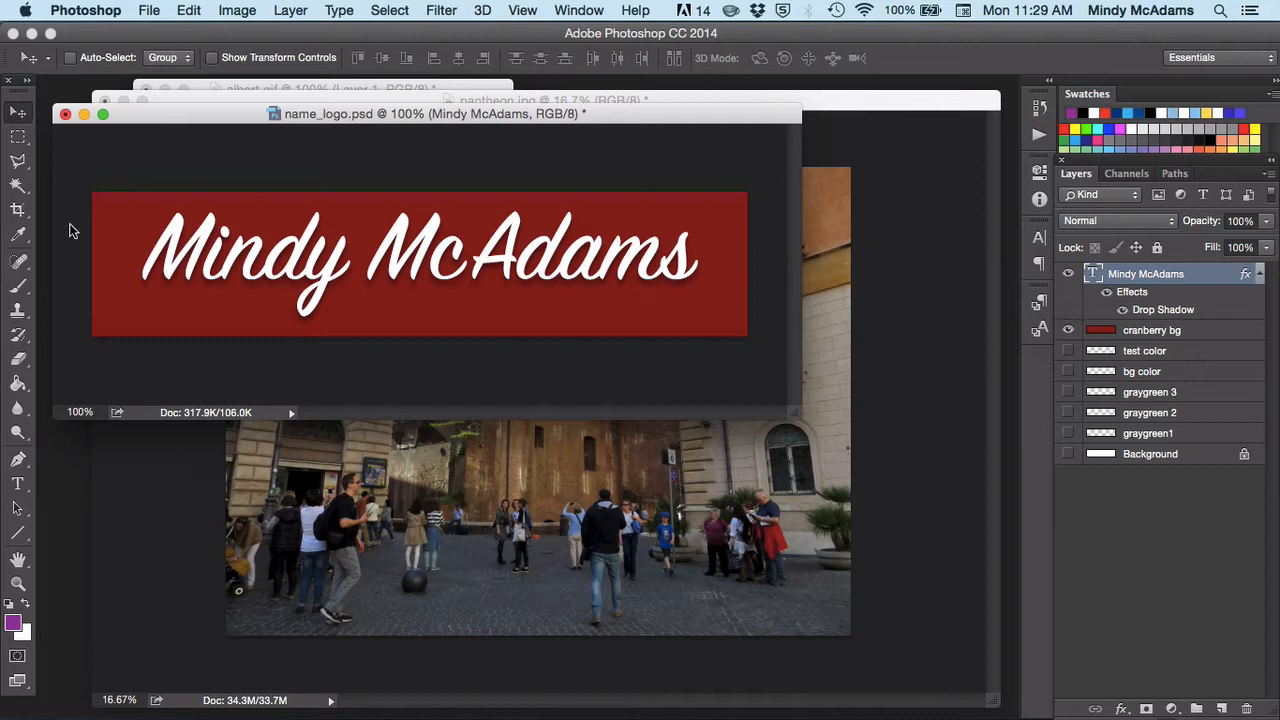
mouse_move(338, 284)
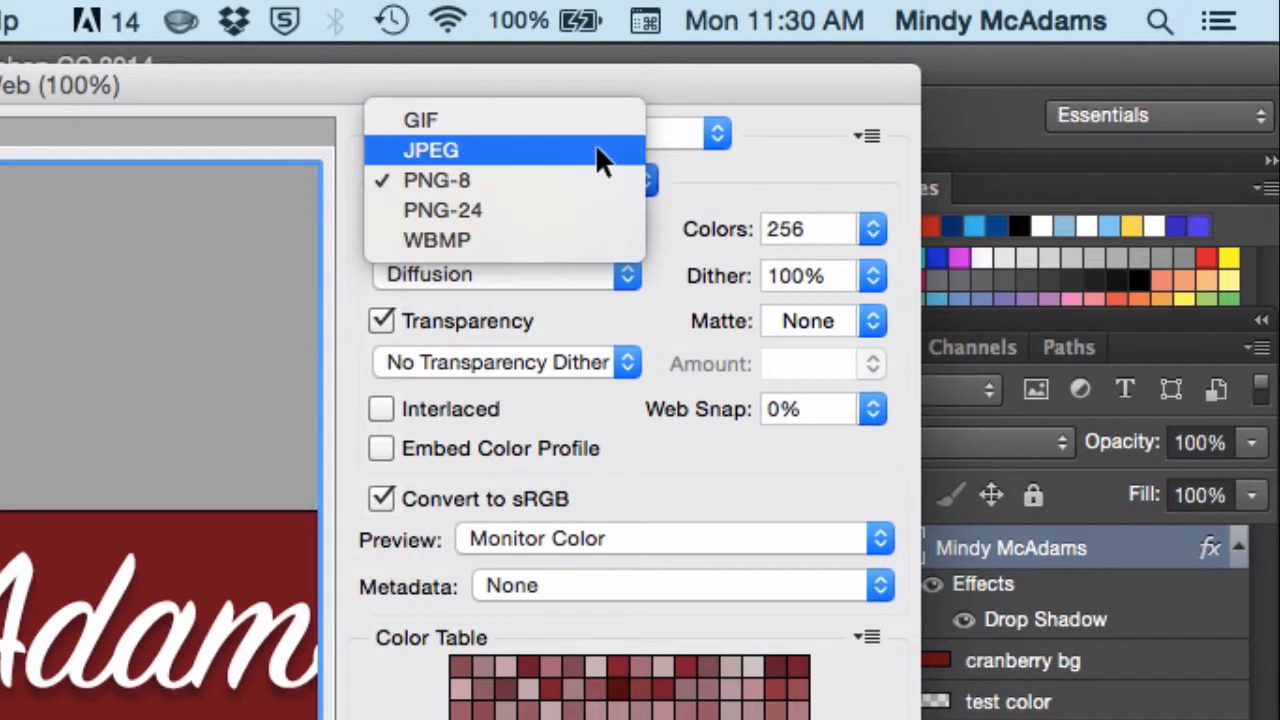
mouse_move(596, 176)
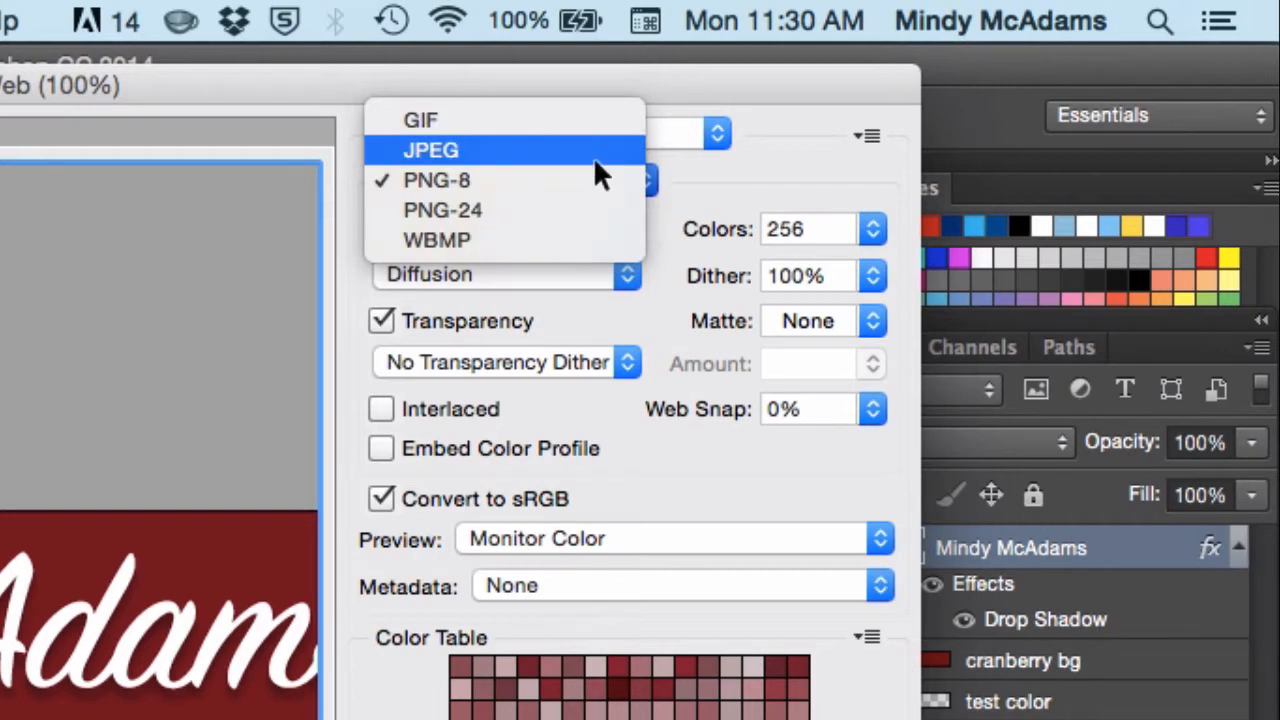
mouse_move(600, 184)
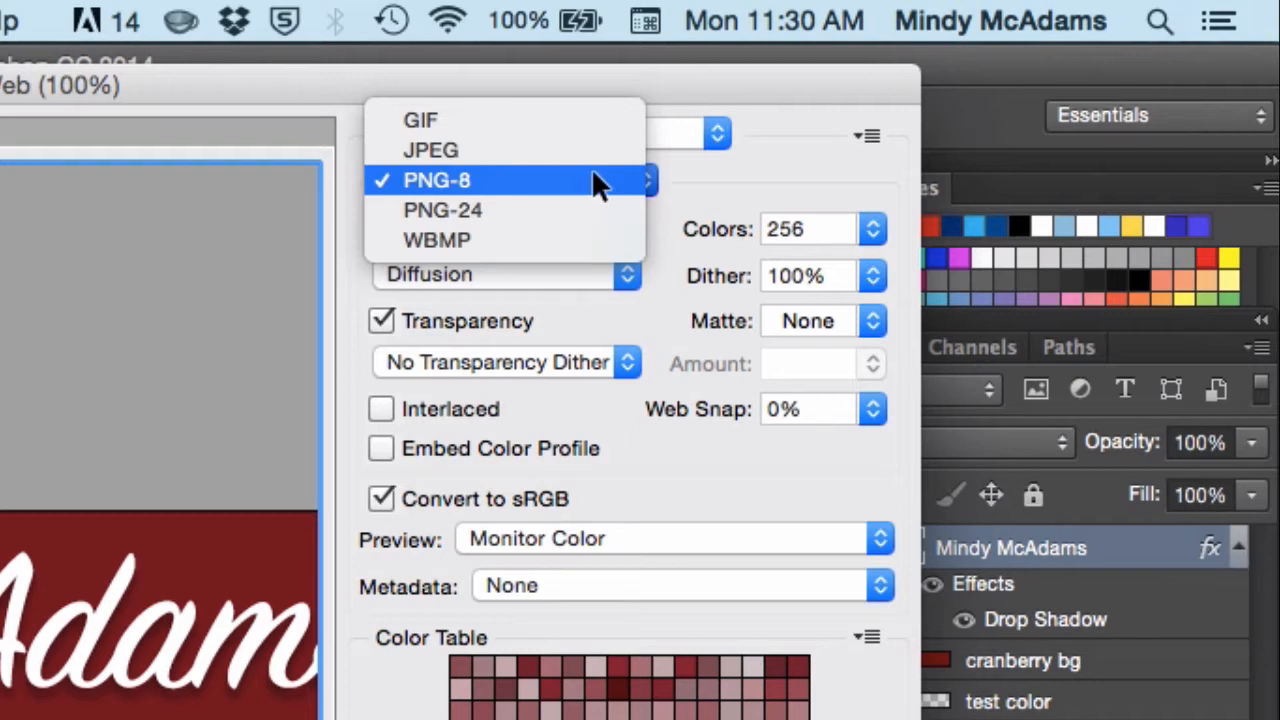
mouse_move(590, 210)
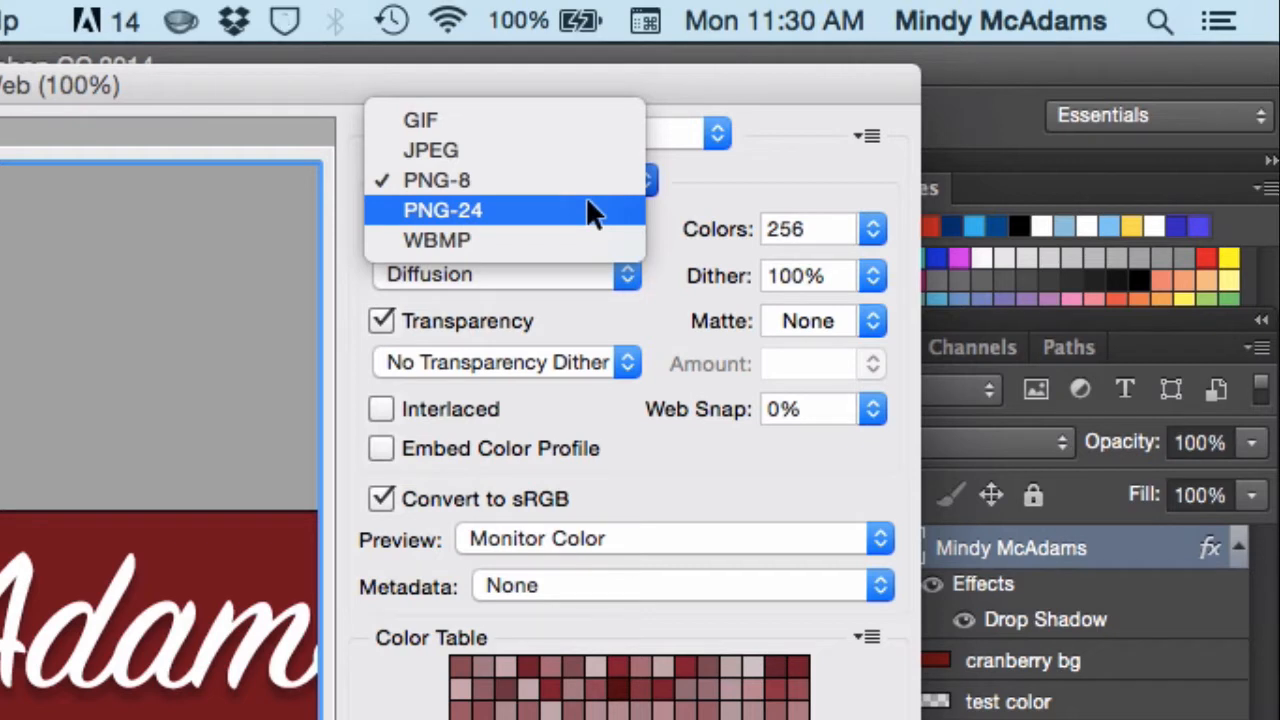
mouse_move(580, 150)
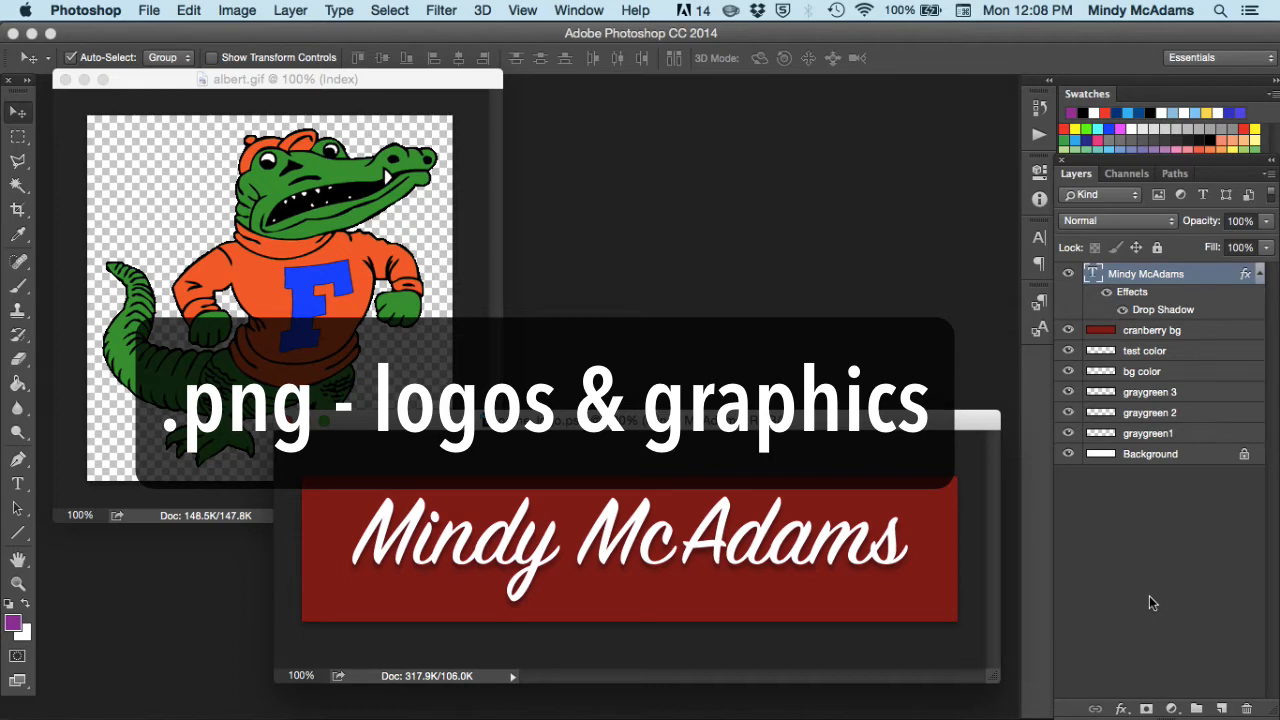
- Show the File menu's list of commands over the name logo document
click(148, 10)
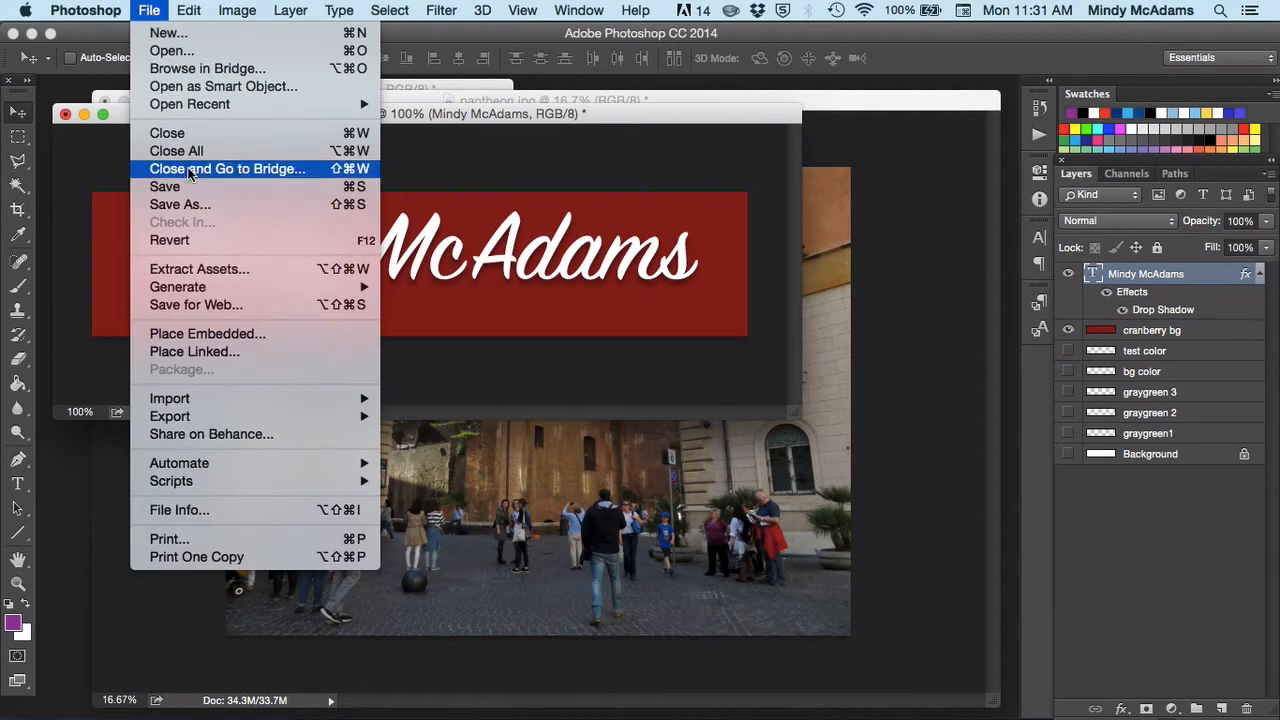
mouse_move(208, 304)
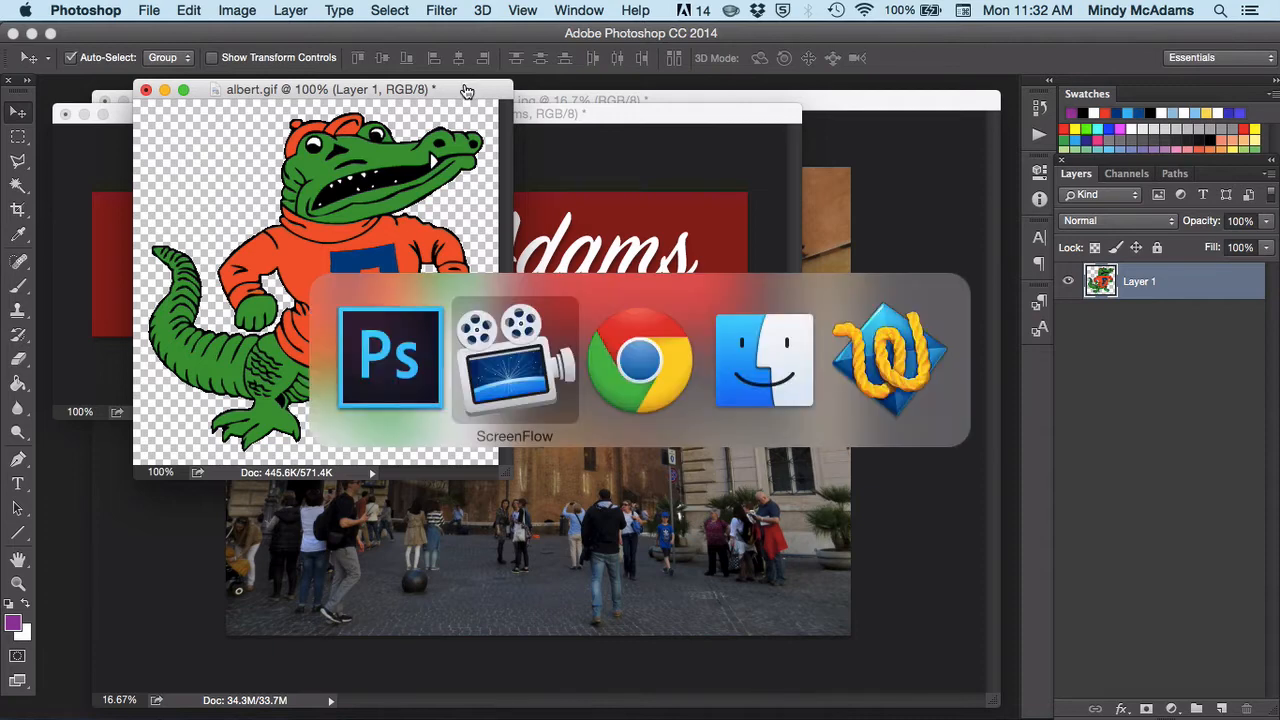
- Show transparent_bg.html in TextWrangler, then view its gator page in the browser
click(640, 360)
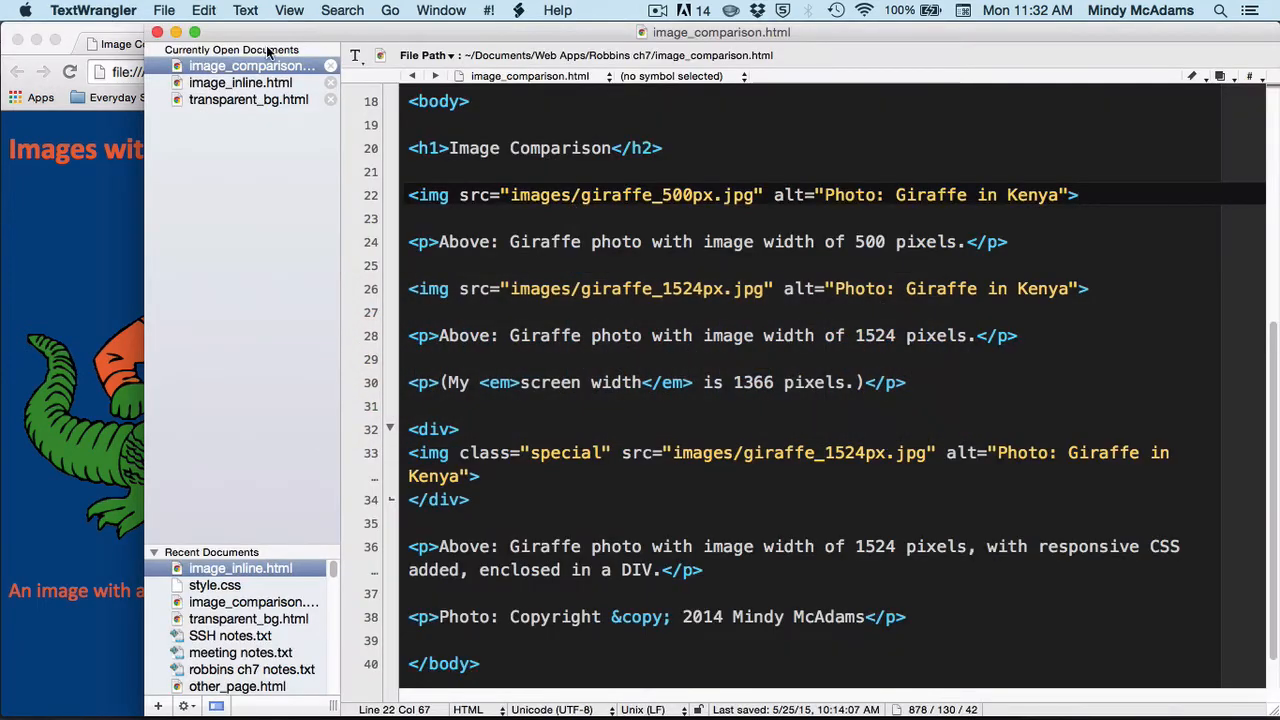
click(248, 100)
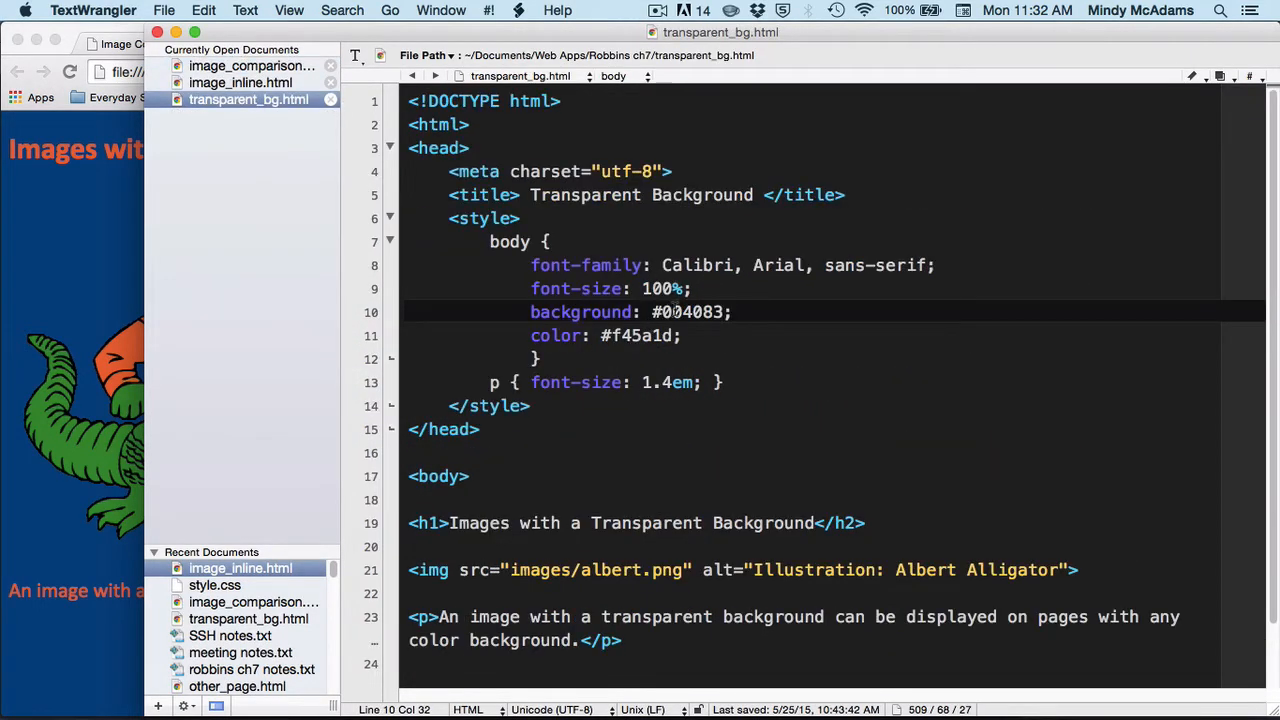
text(ff)
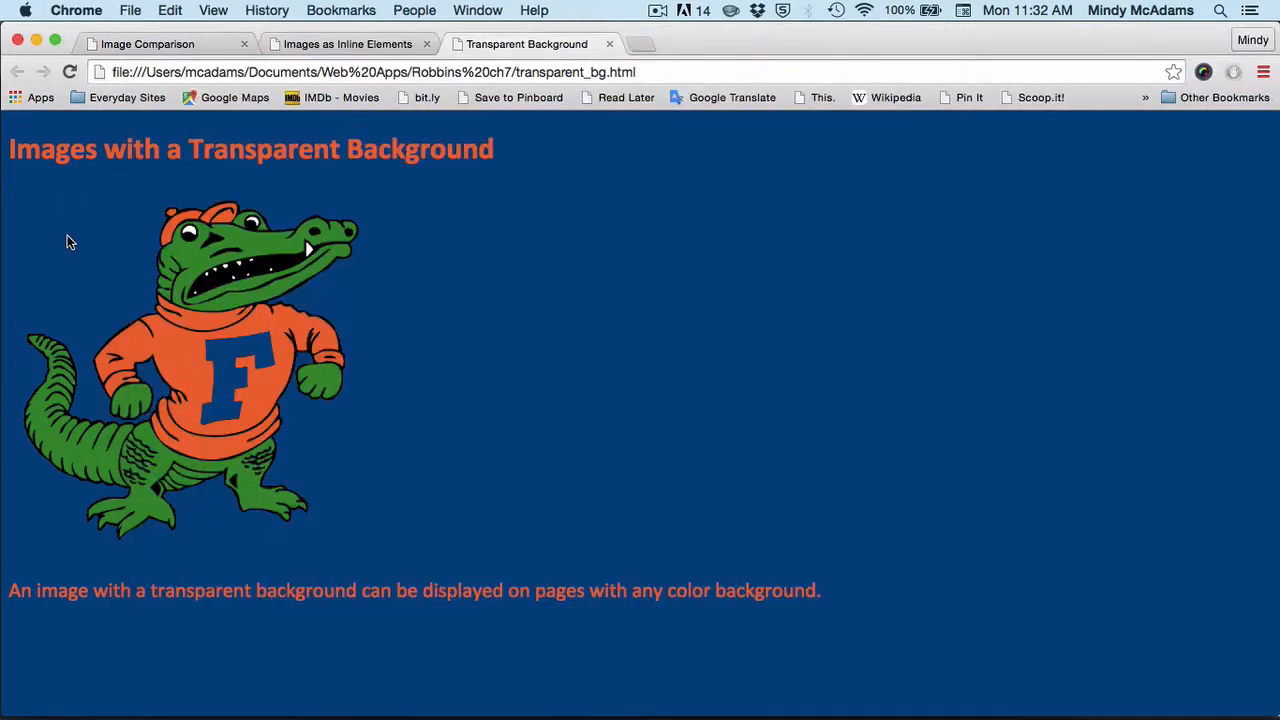
click(68, 72)
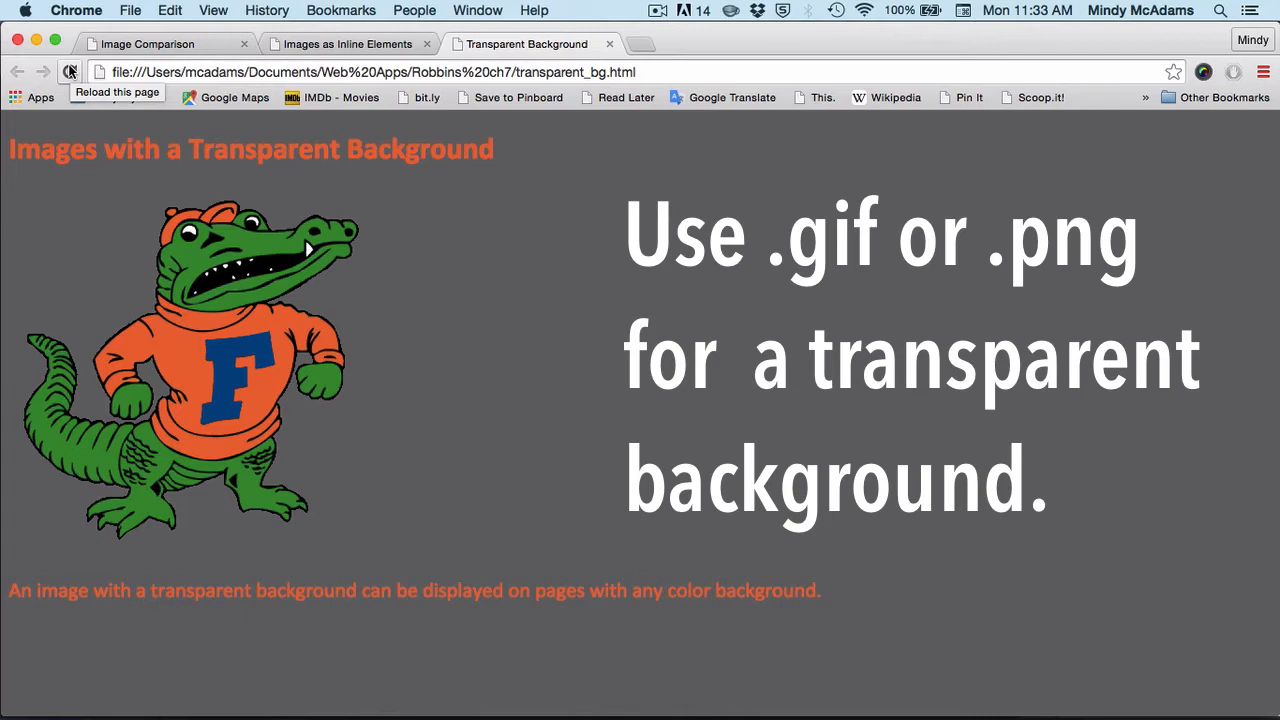
- Reload the transparent background page before moving to the images folder
click(70, 72)
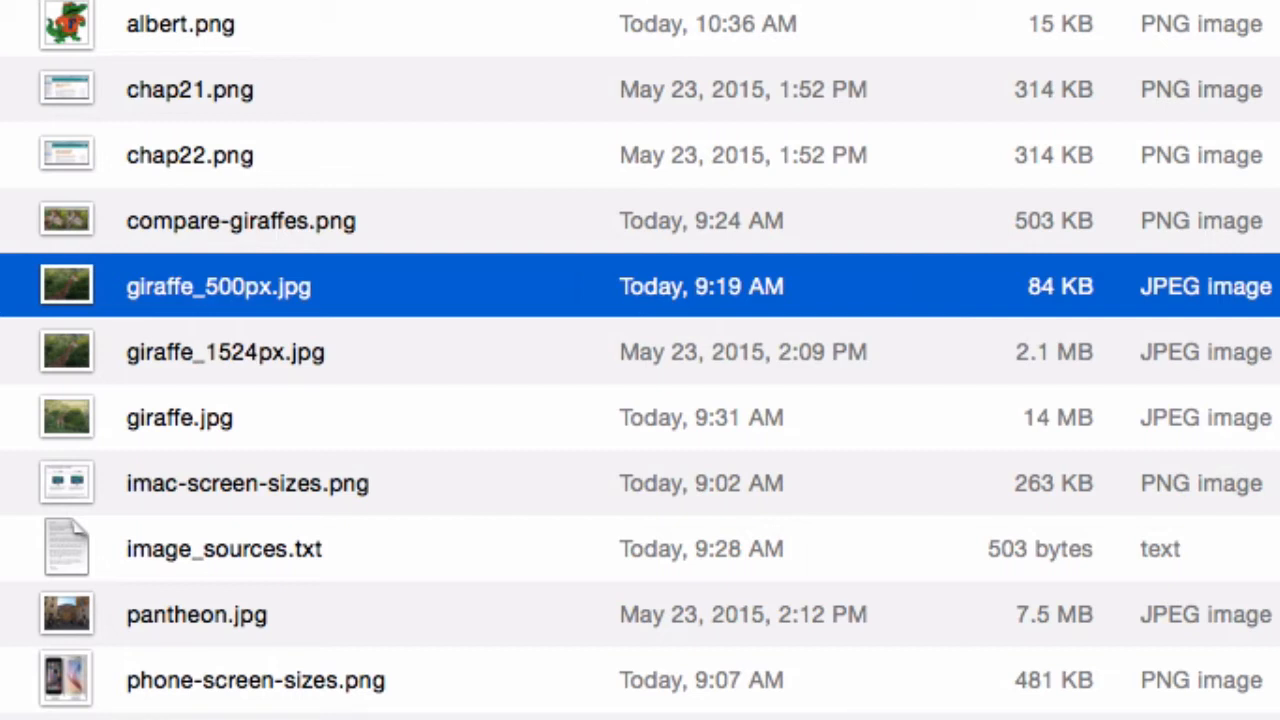
mouse_move(222, 364)
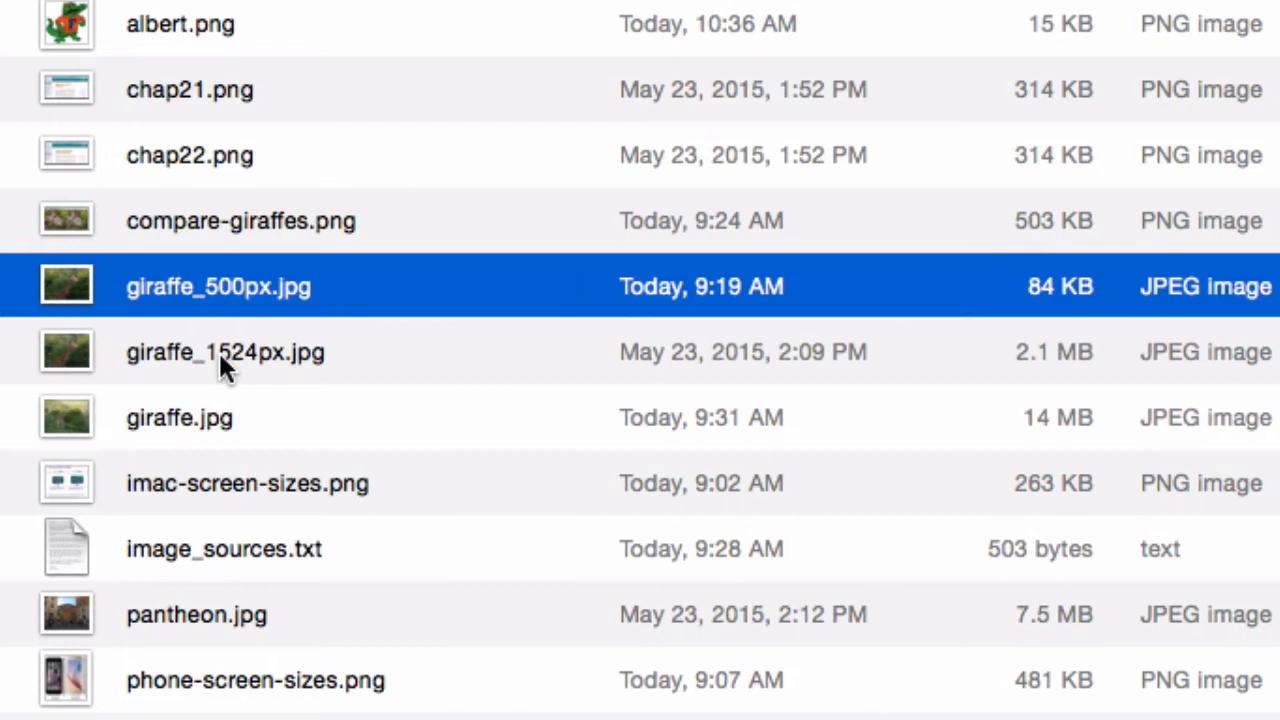
click(224, 352)
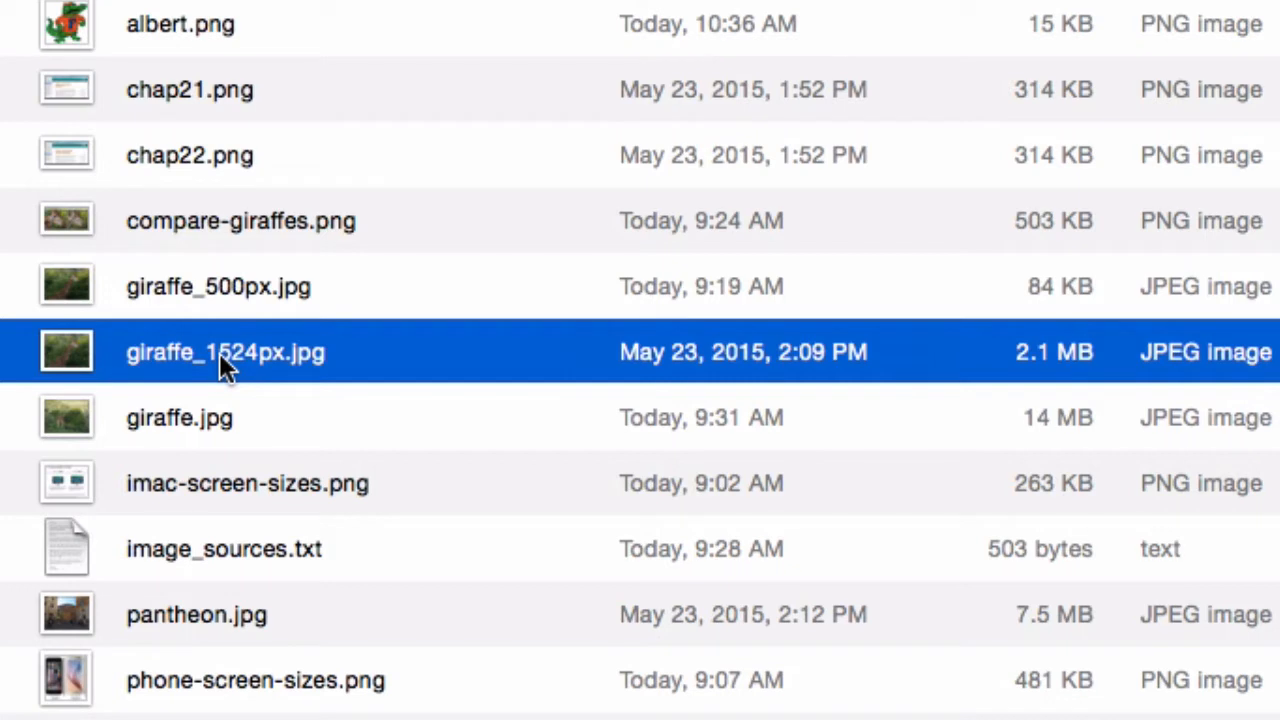
mouse_move(212, 430)
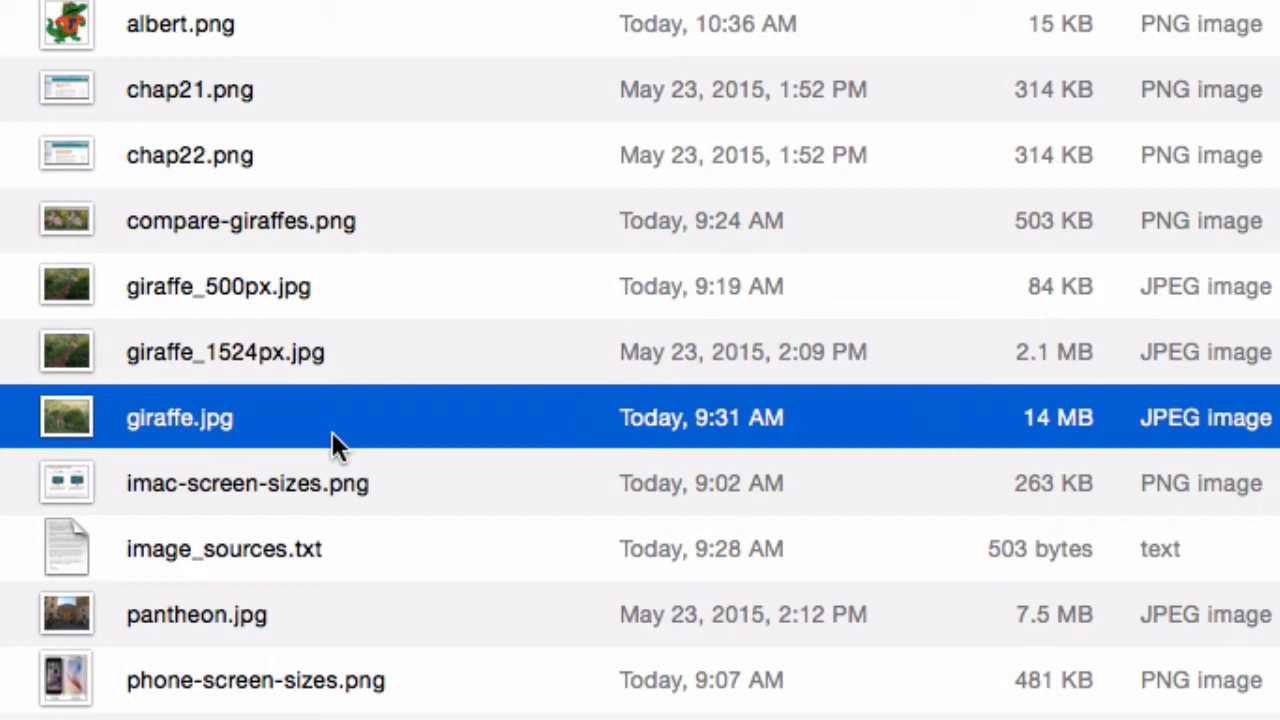
click(224, 352)
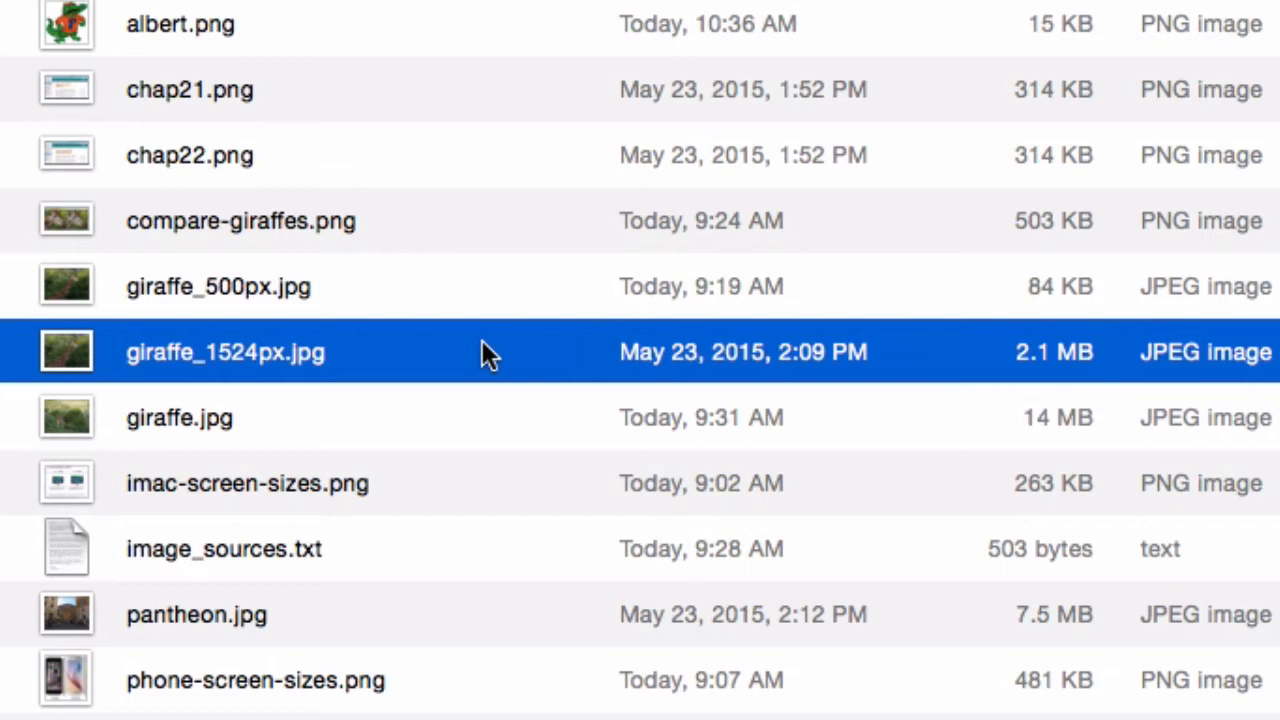
mouse_move(416, 352)
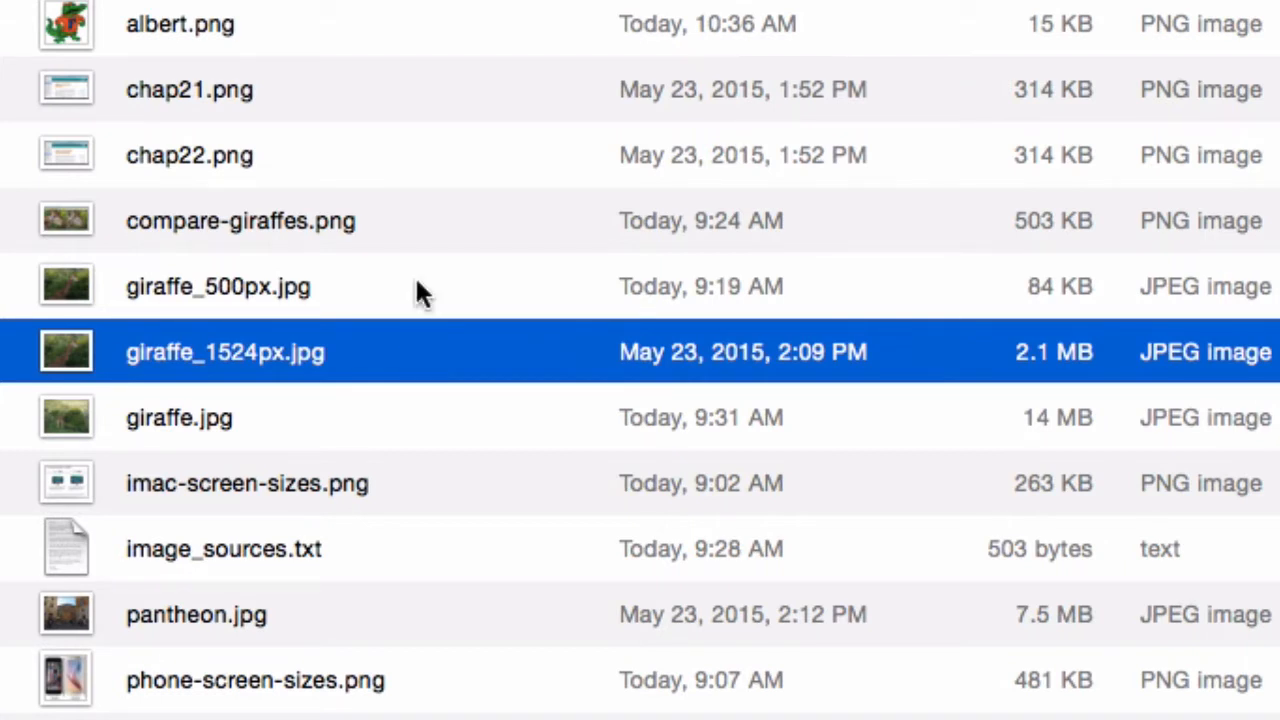
click(218, 288)
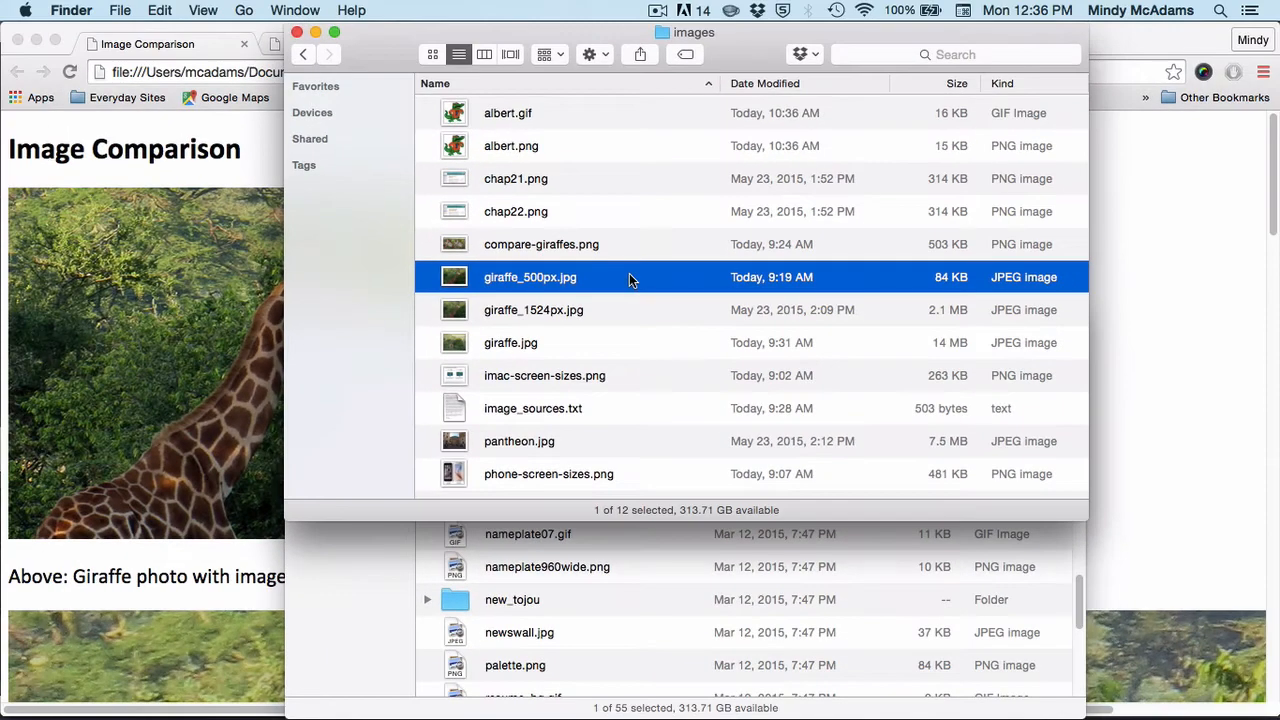
mouse_move(210, 204)
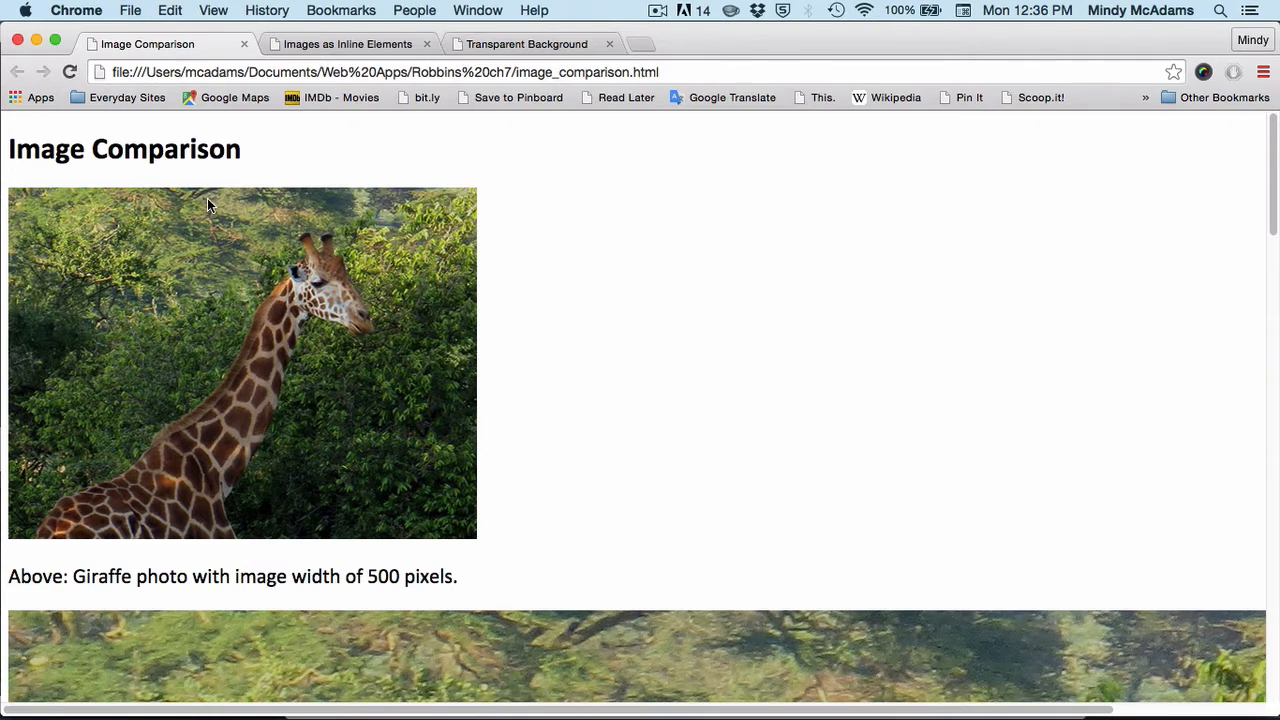
mouse_move(564, 290)
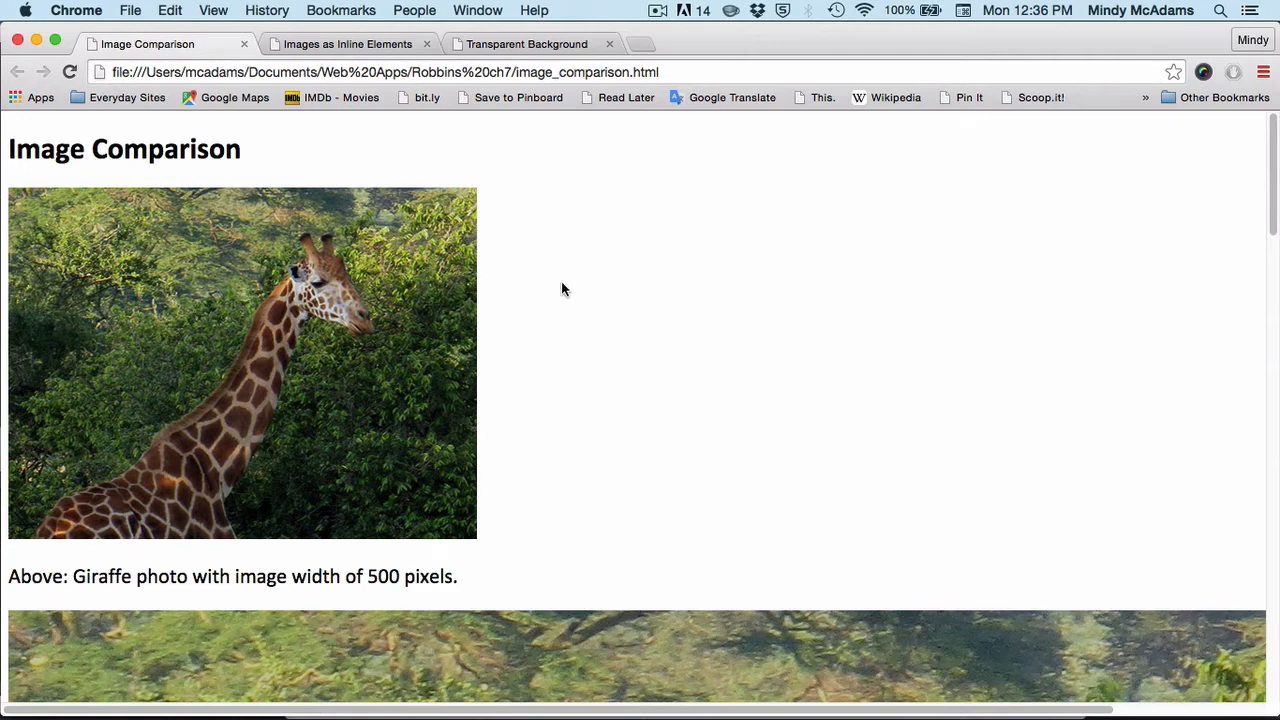
- Scroll the Image Comparison page from the 500-pixel giraffe to the full-width version
scroll(down, 3)
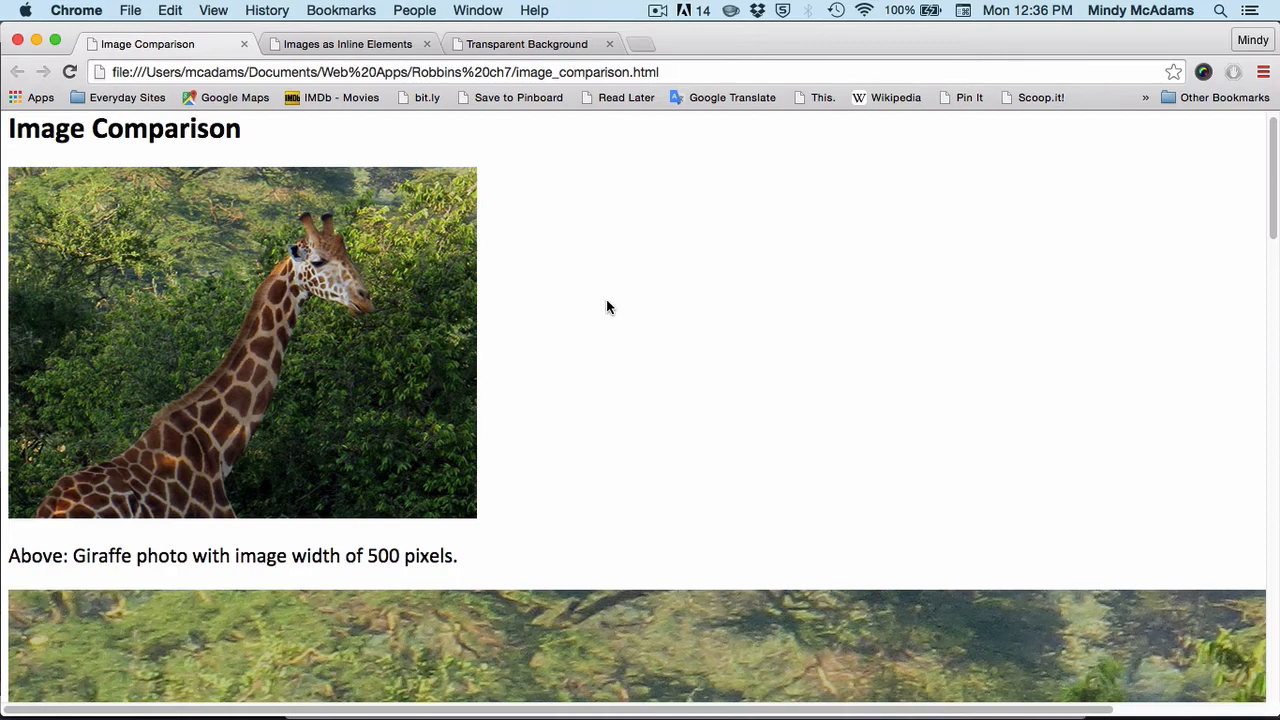
scroll(down, 3)
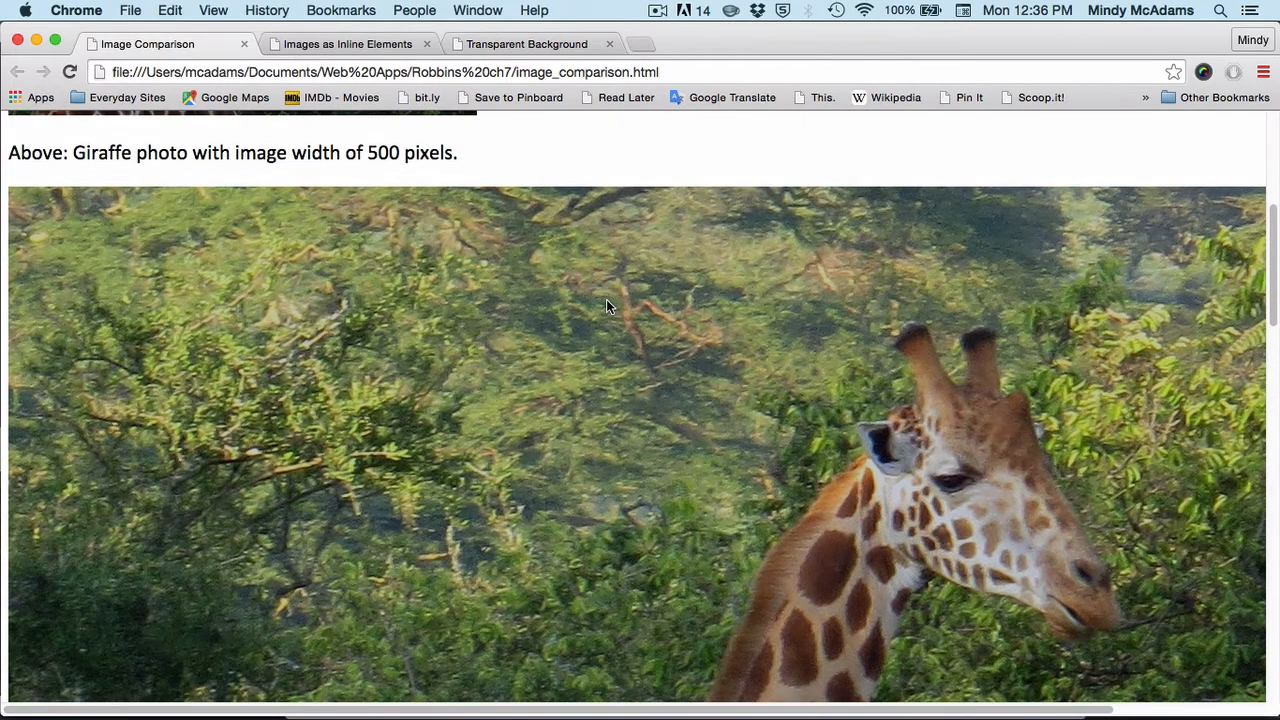
scroll(right, 3)
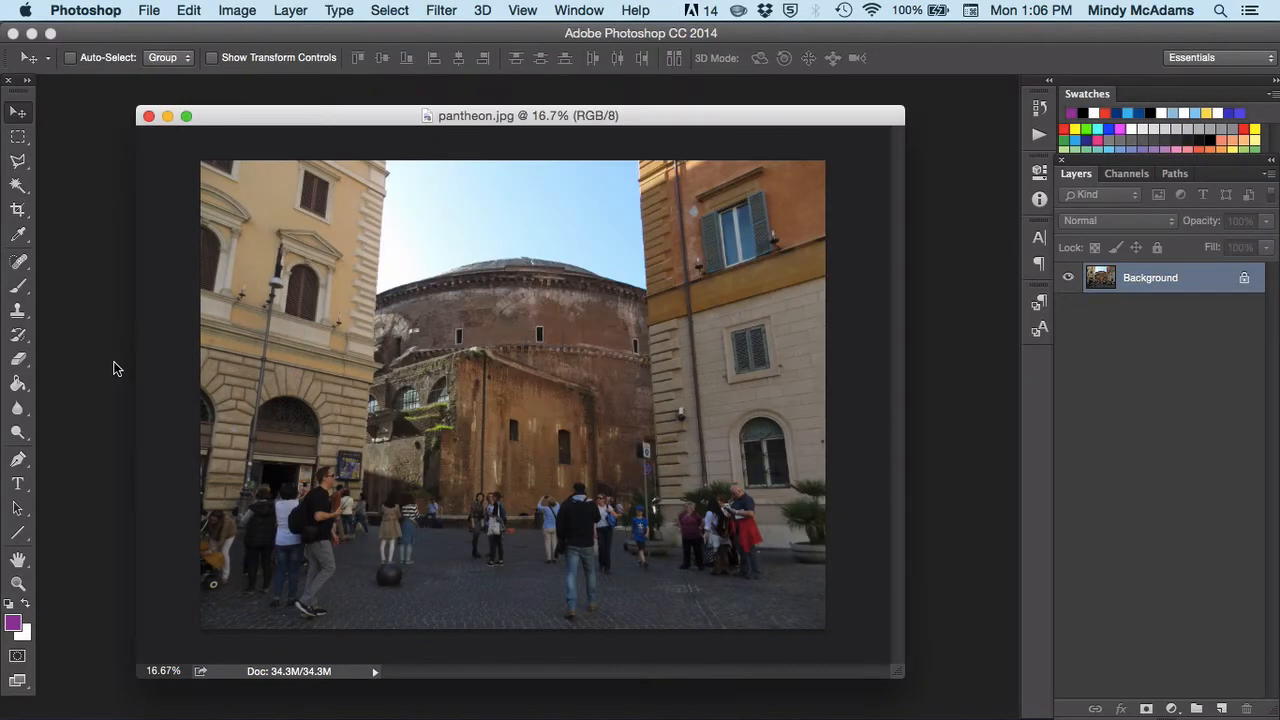
mouse_move(948, 256)
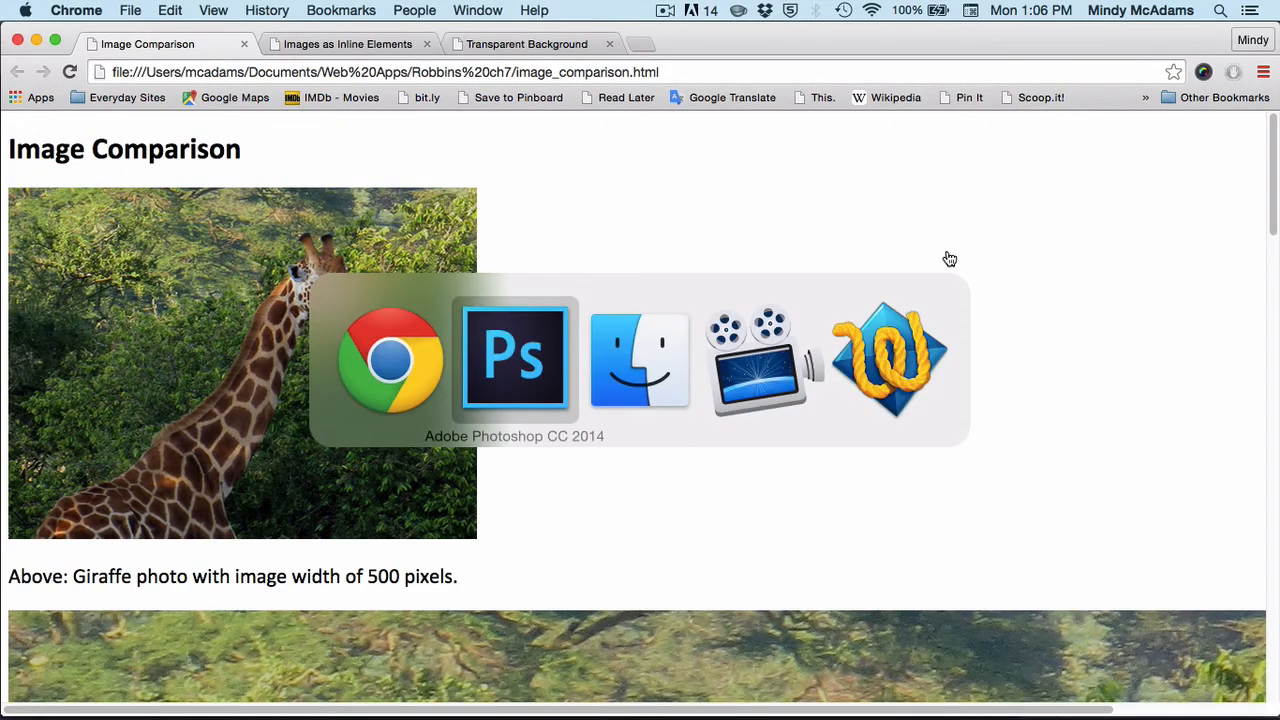
- Bring the 34.3 MB pantheon.jpg document to the front in Photoshop
click(516, 358)
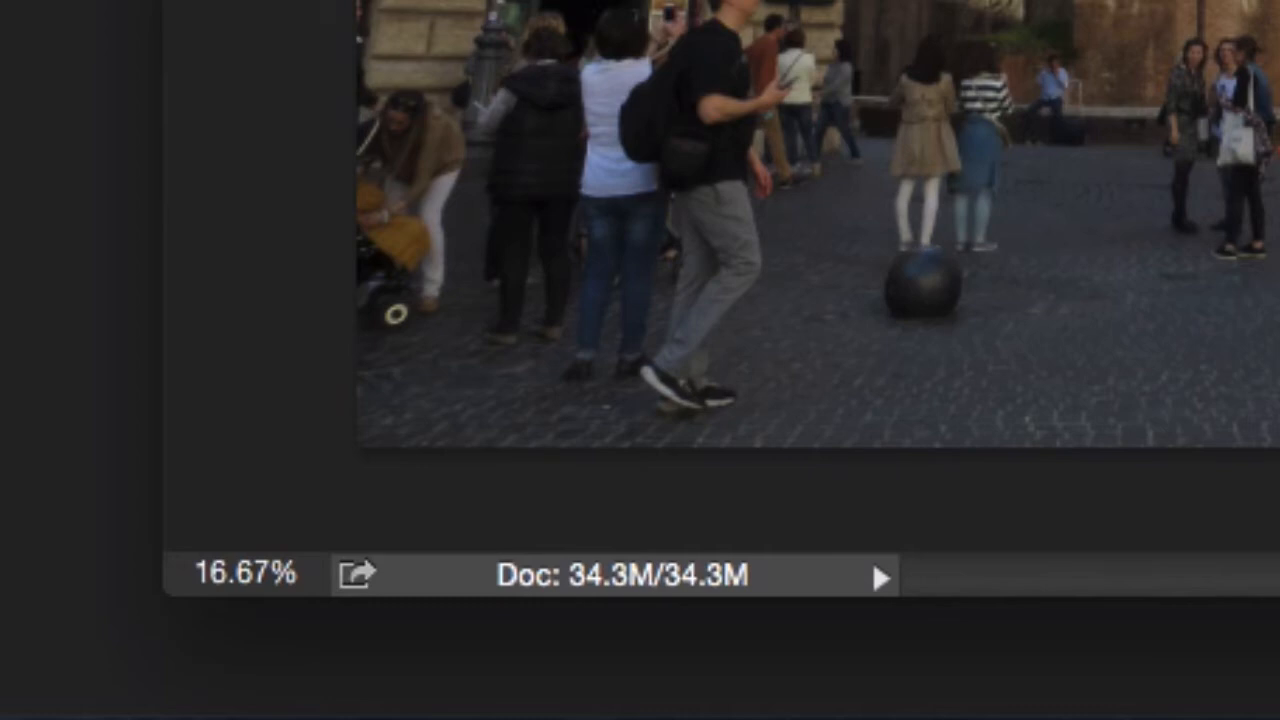
click(244, 572)
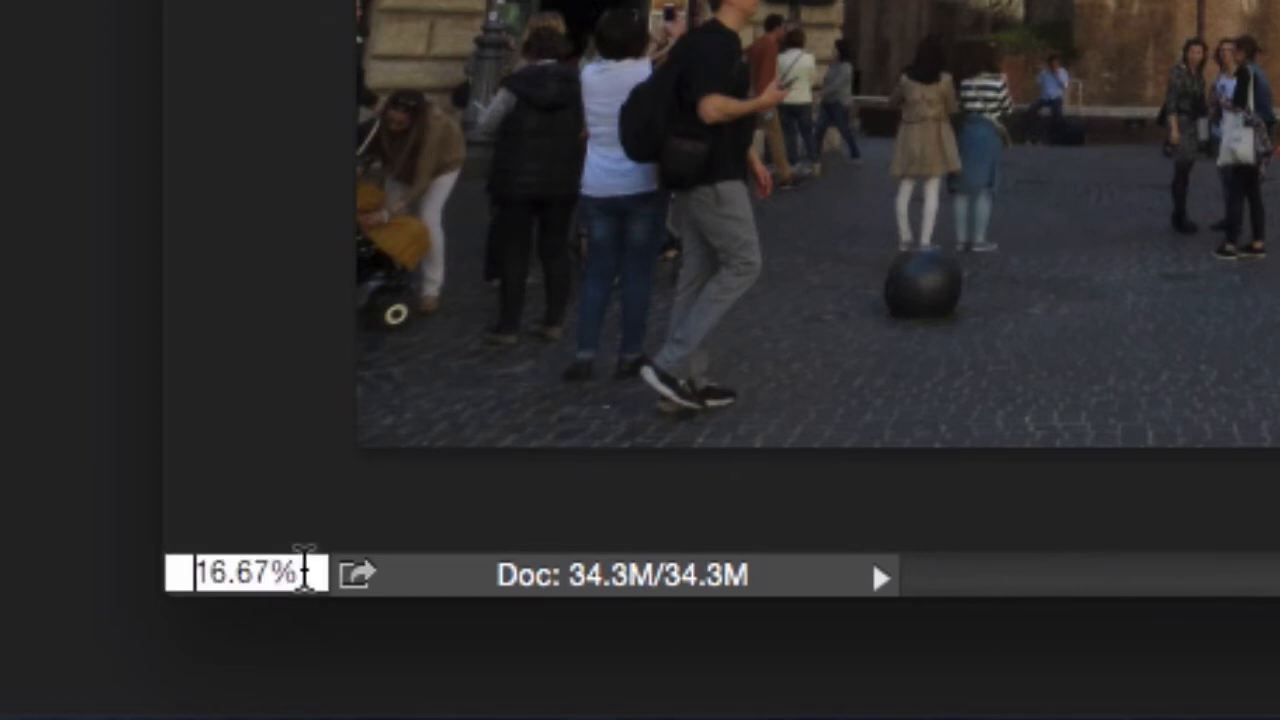
double_click(250, 572)
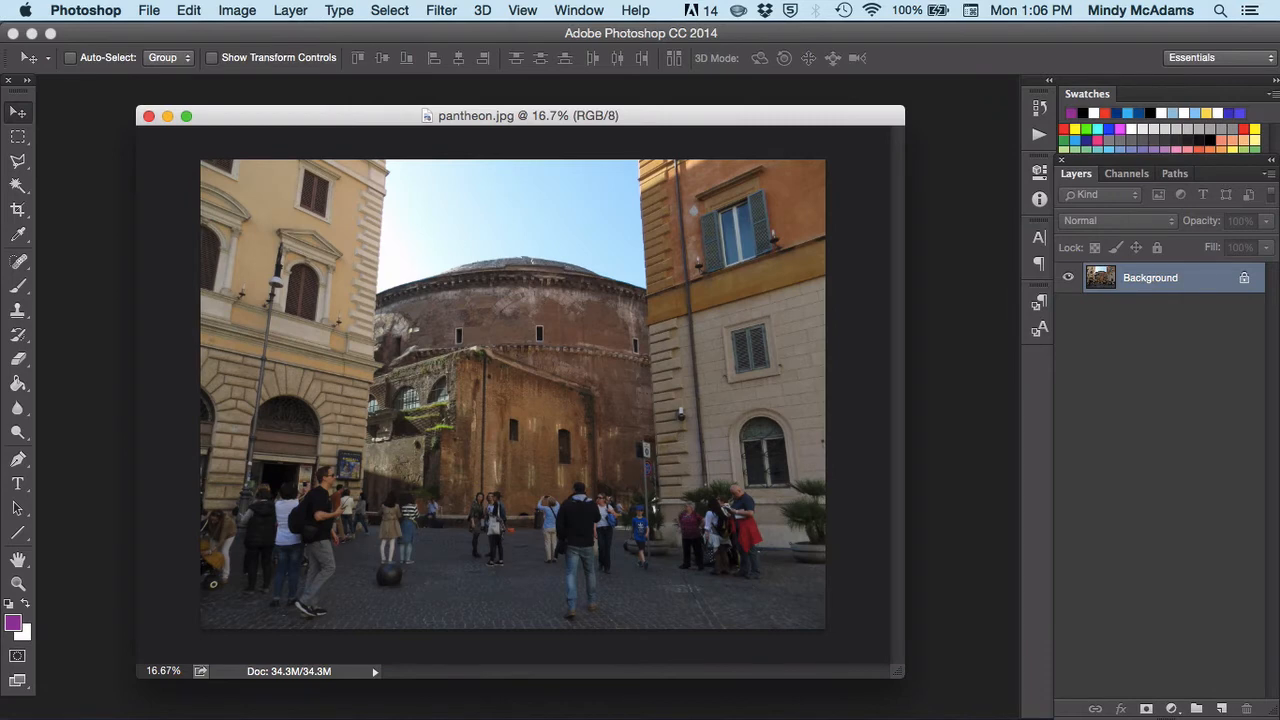
mouse_move(180, 24)
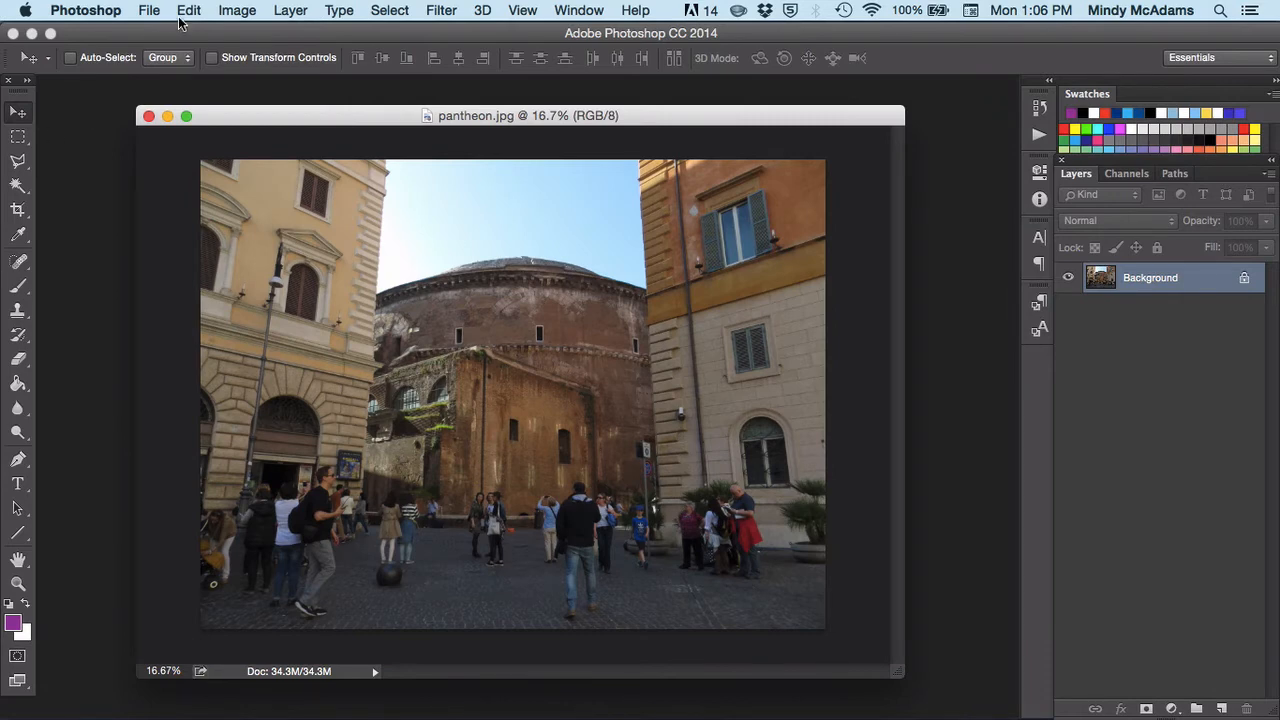
- Resize the image to 1000 × 750 pixels via Image Size with proportions constrained
click(236, 10)
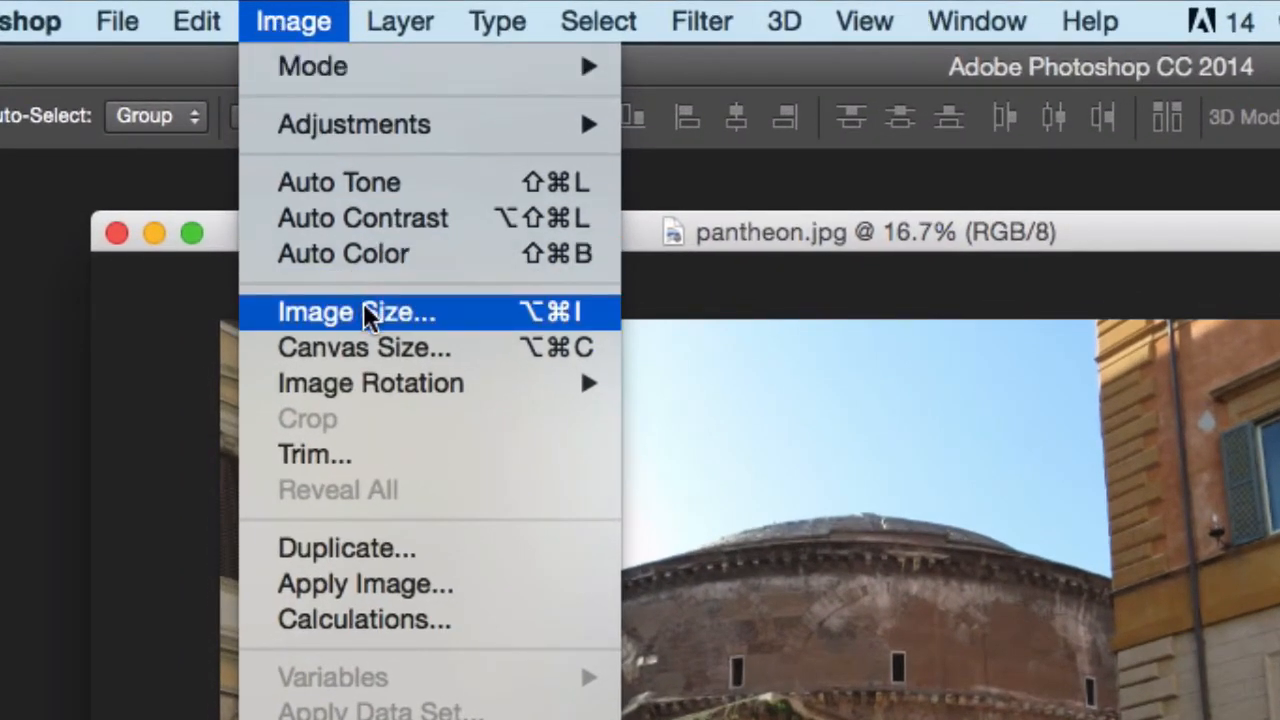
click(356, 312)
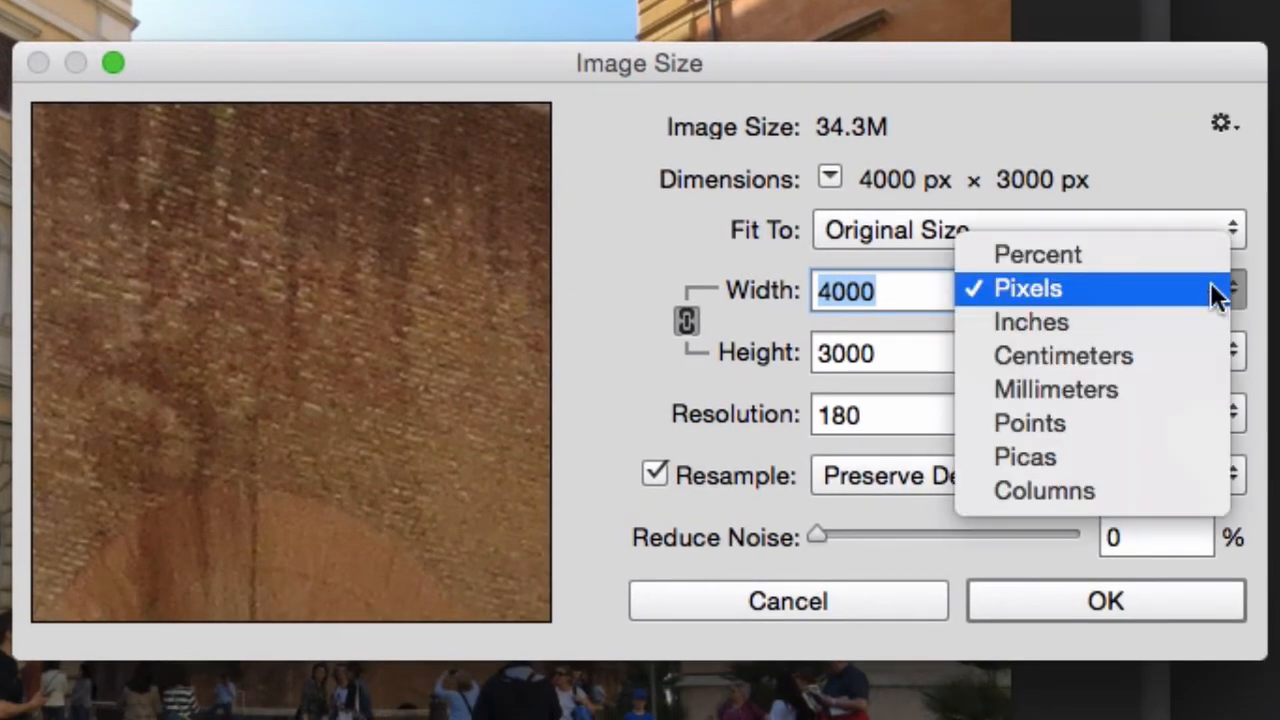
click(1028, 288)
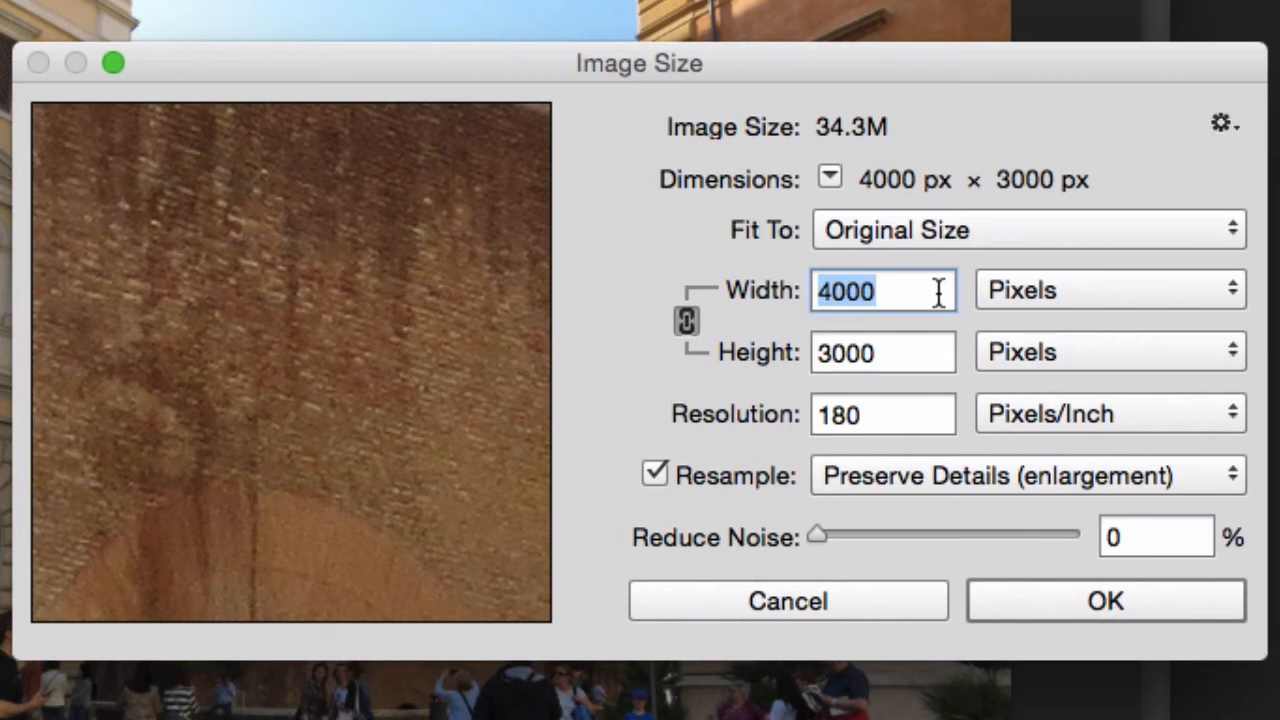
text(1000)
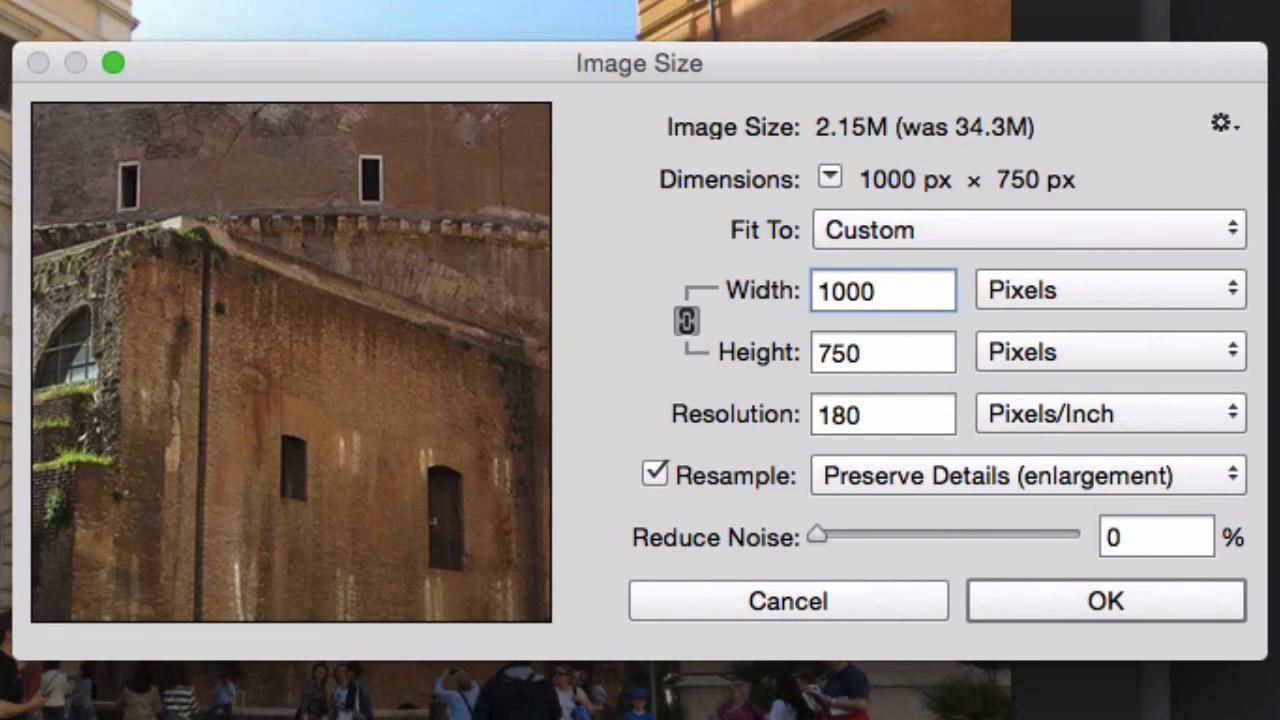
click(882, 290)
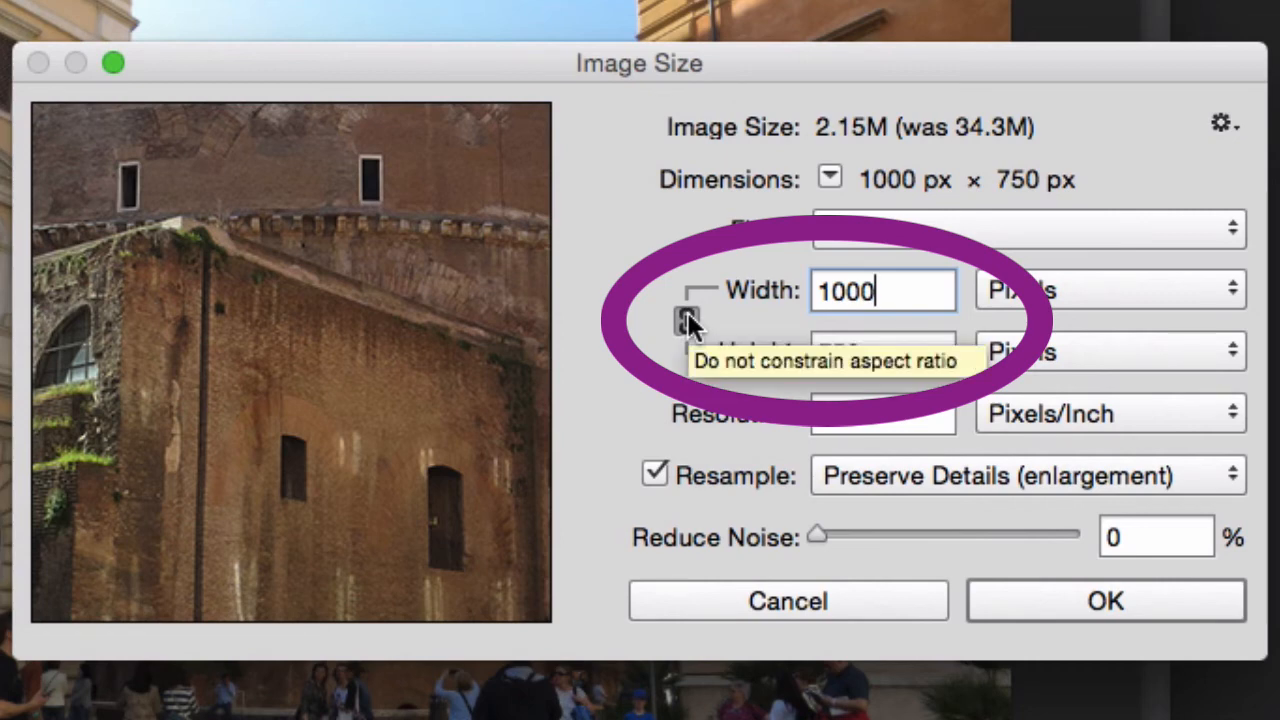
mouse_move(584, 336)
text(4000)
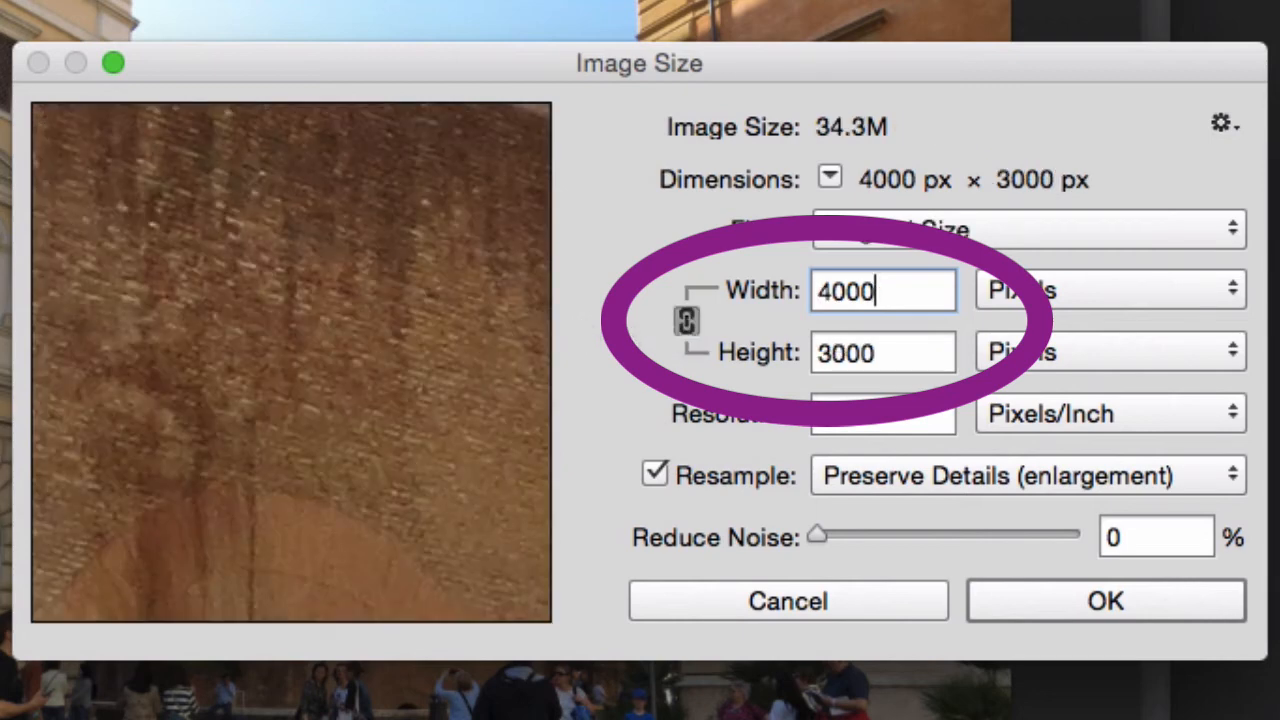
mouse_move(900, 290)
text(1000)
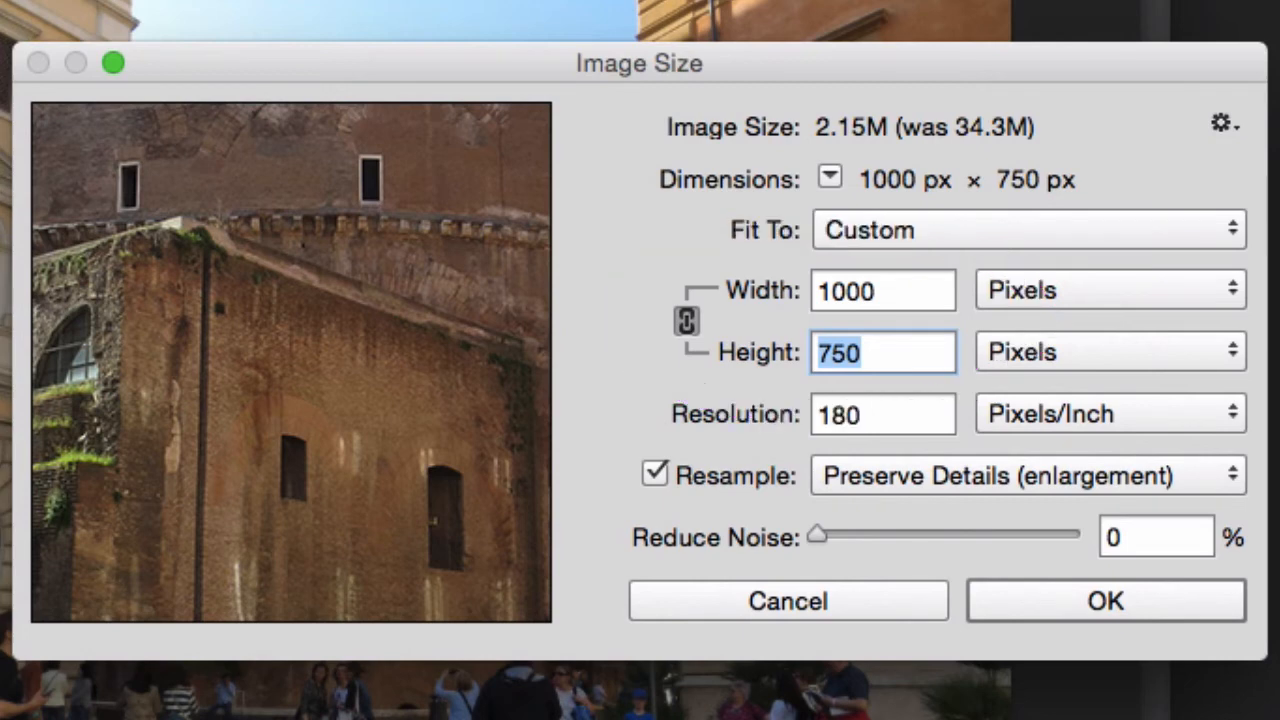
mouse_move(1244, 232)
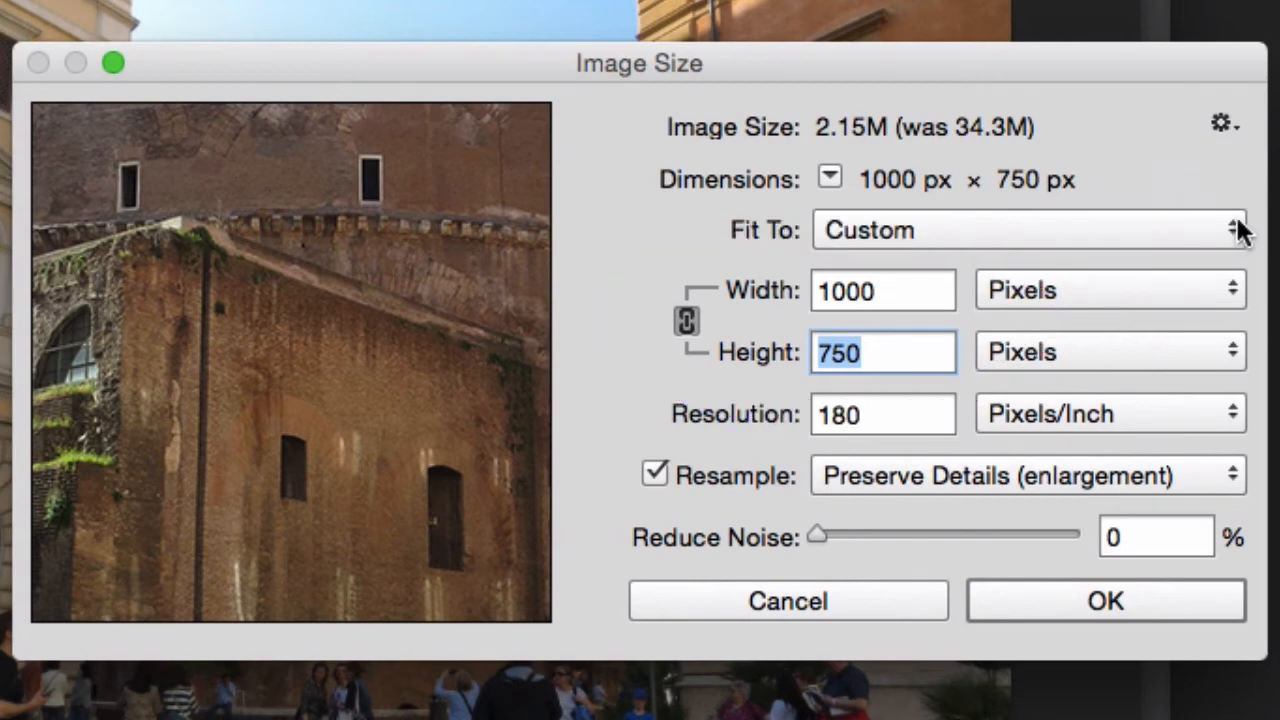
click(1232, 290)
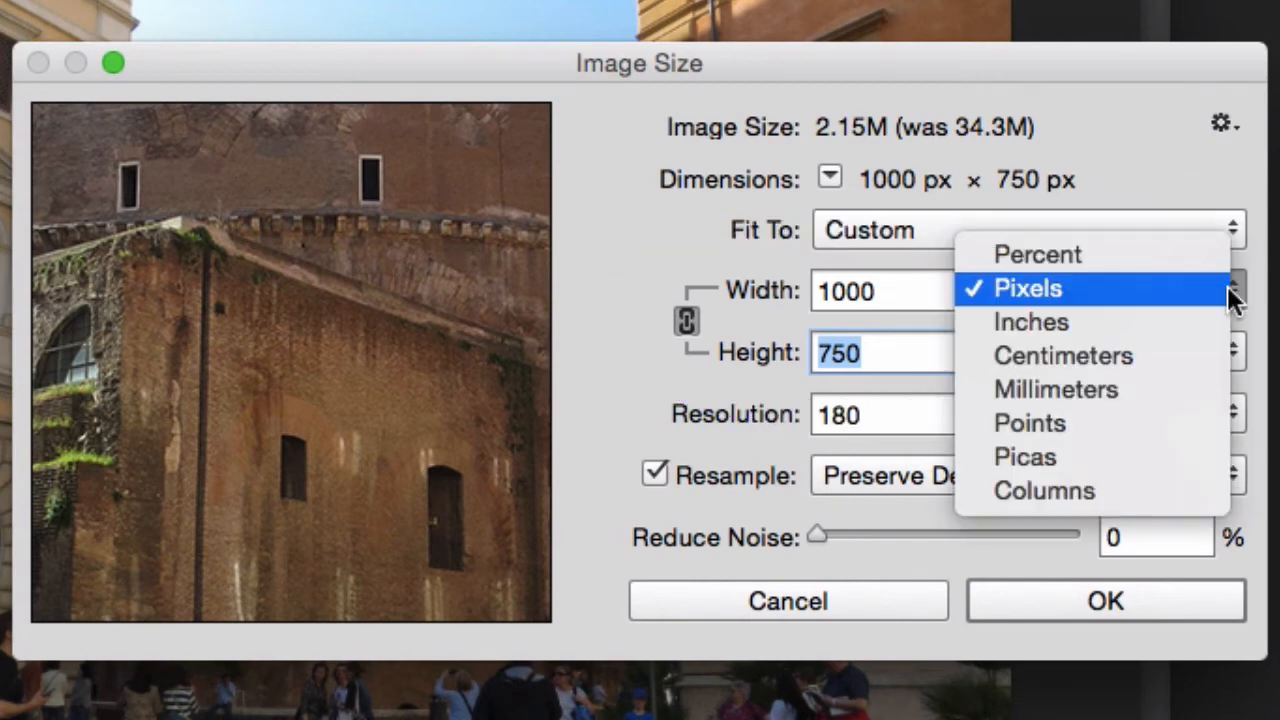
click(1028, 288)
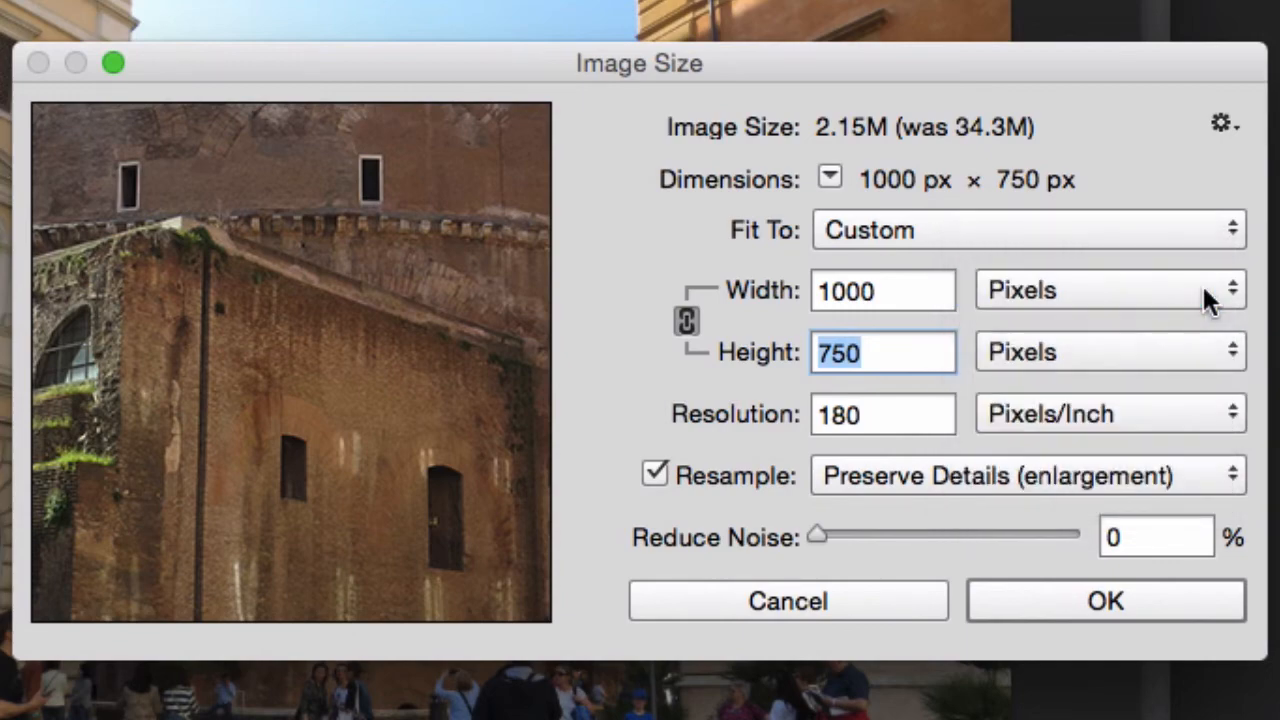
click(788, 600)
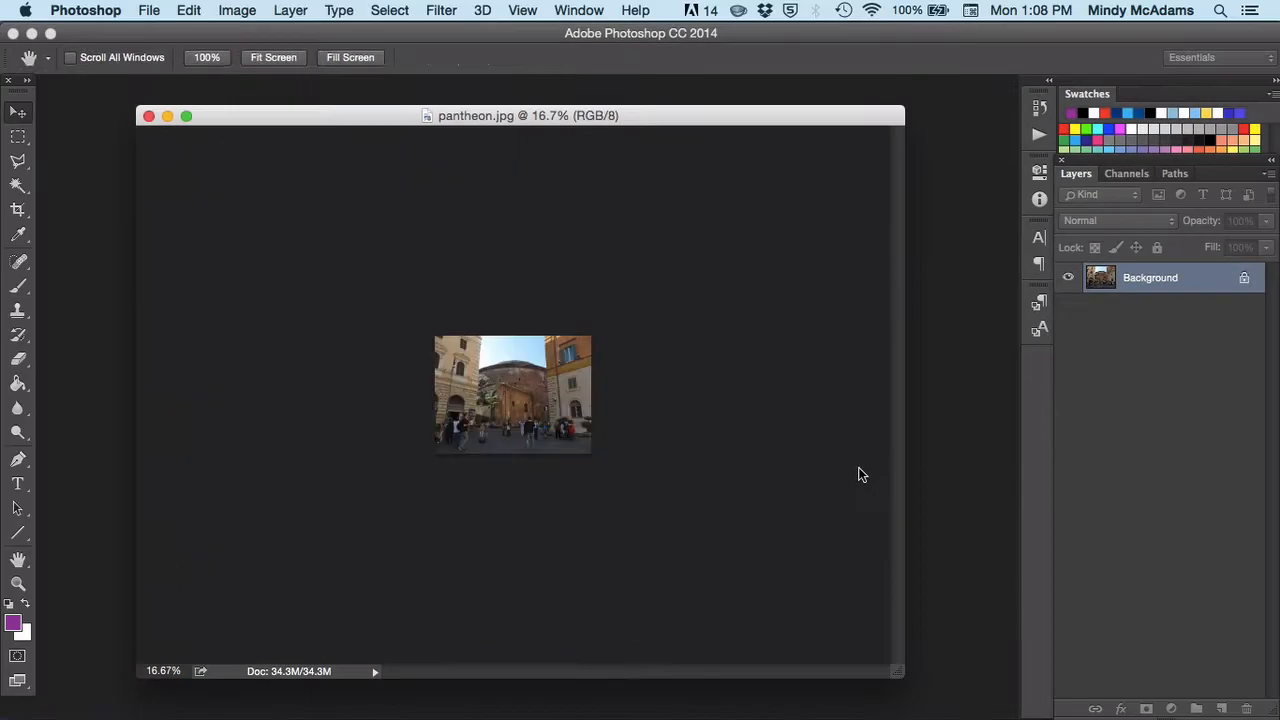
- View the 1000-pixel photo at 100% in an enlarged document window
click(18, 112)
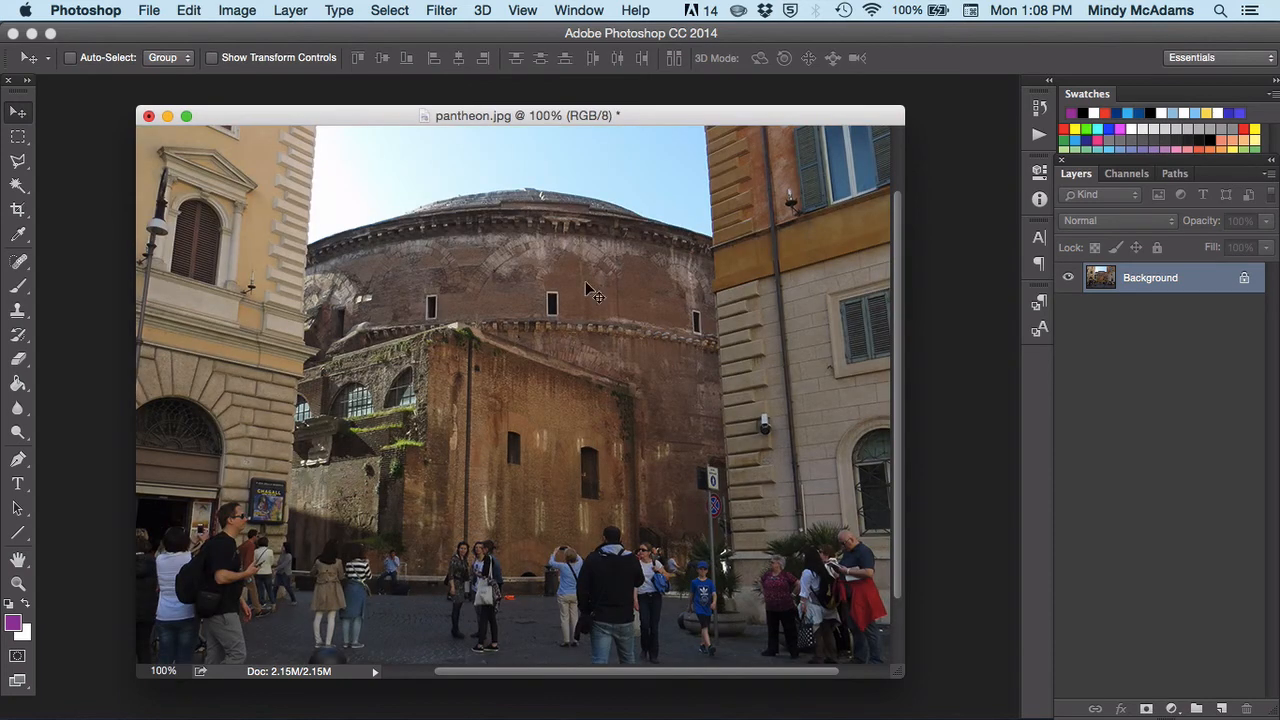
drag(524, 114, 502, 96)
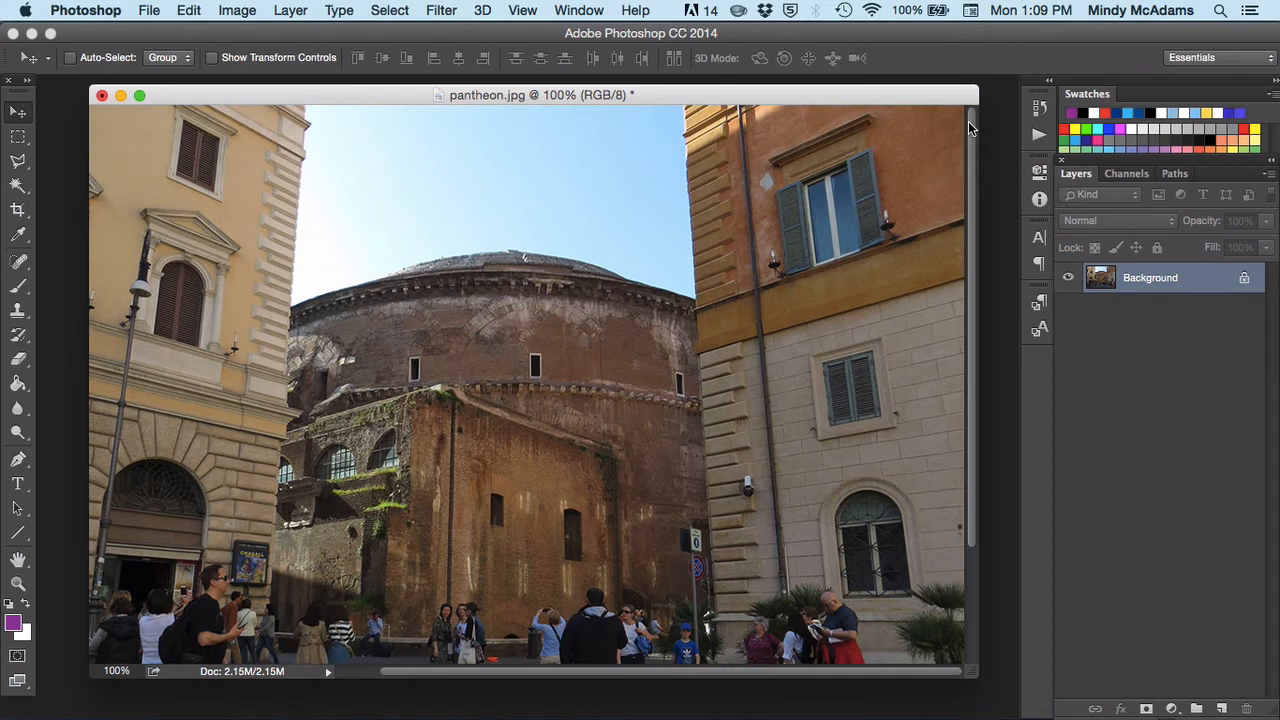
scroll(down, 3)
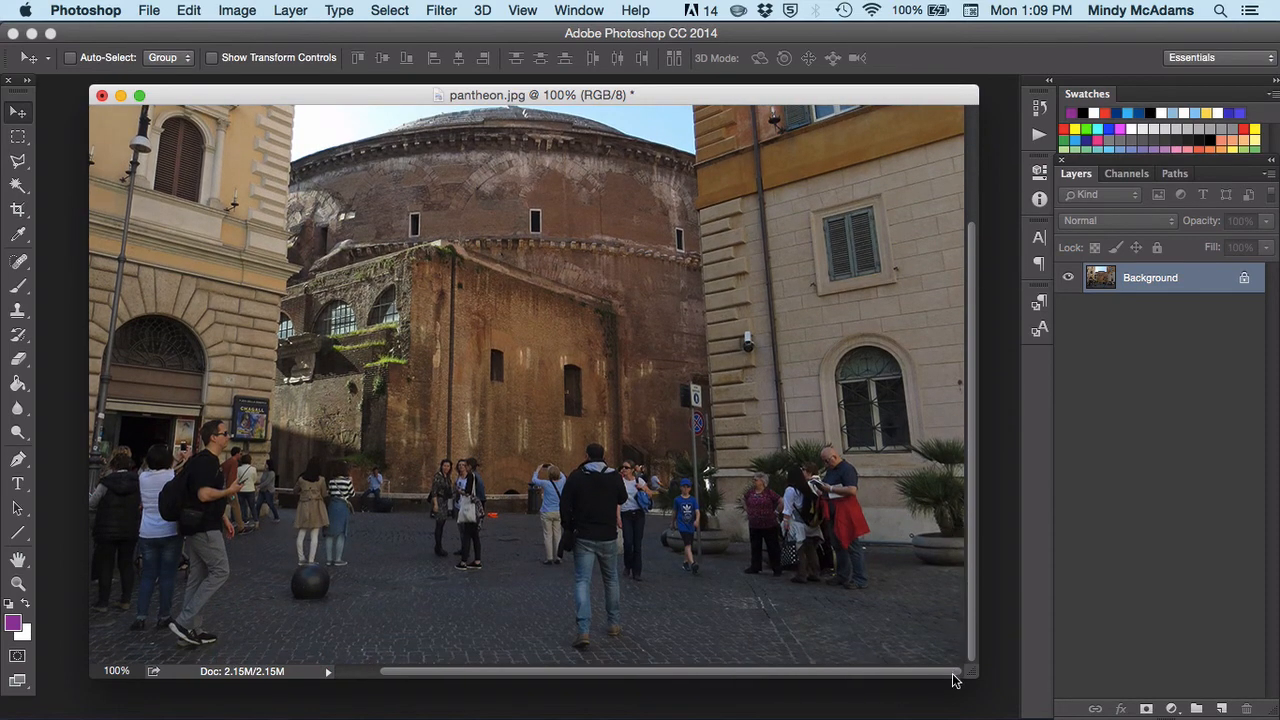
drag(956, 672, 820, 678)
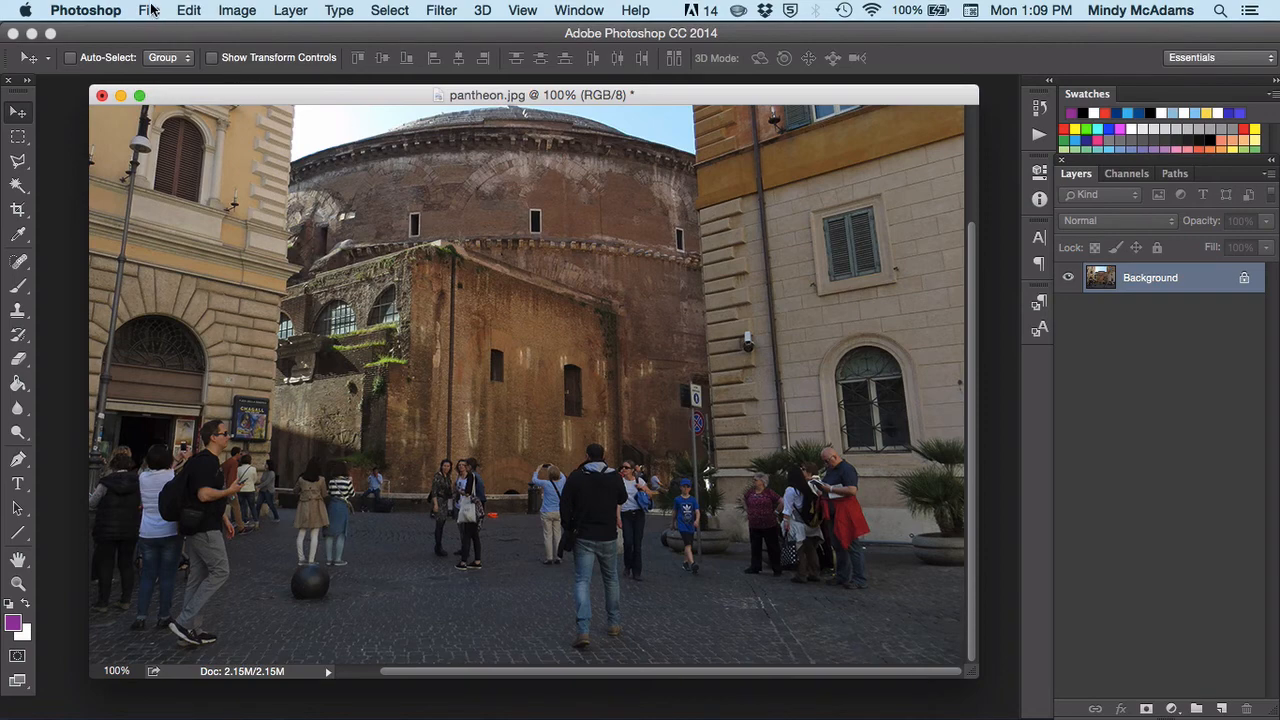
click(148, 10)
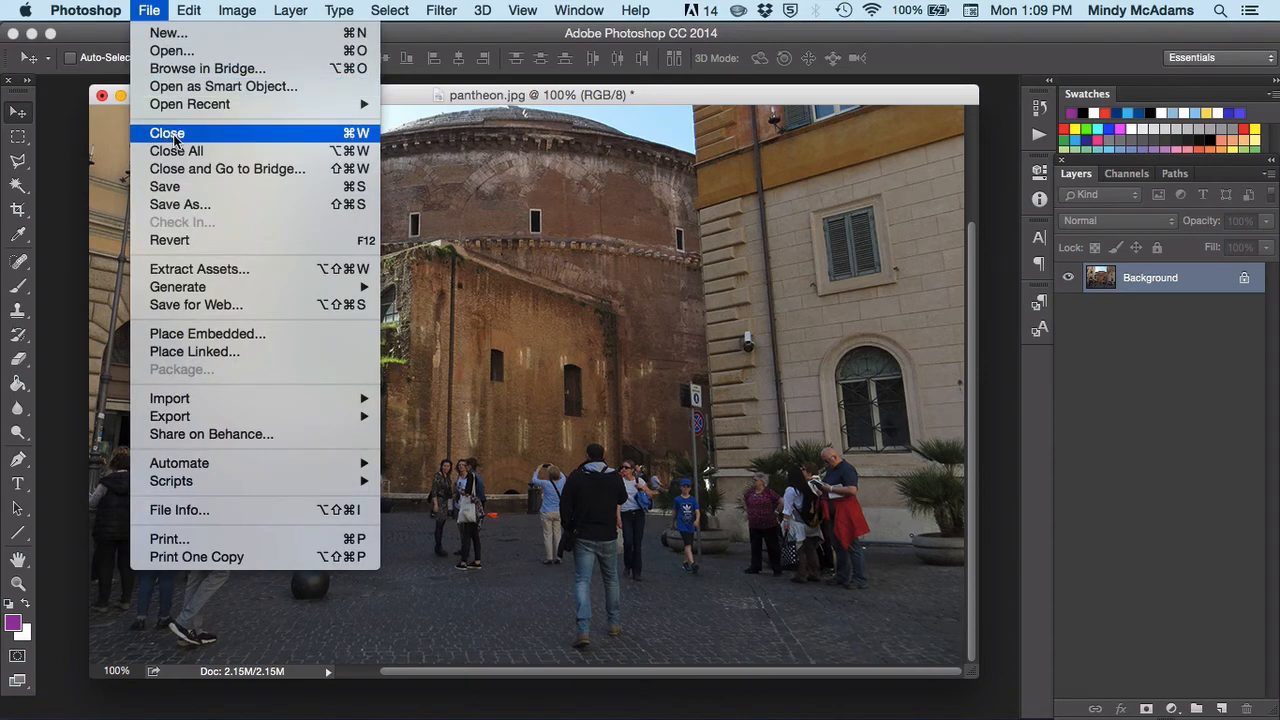
mouse_move(192, 256)
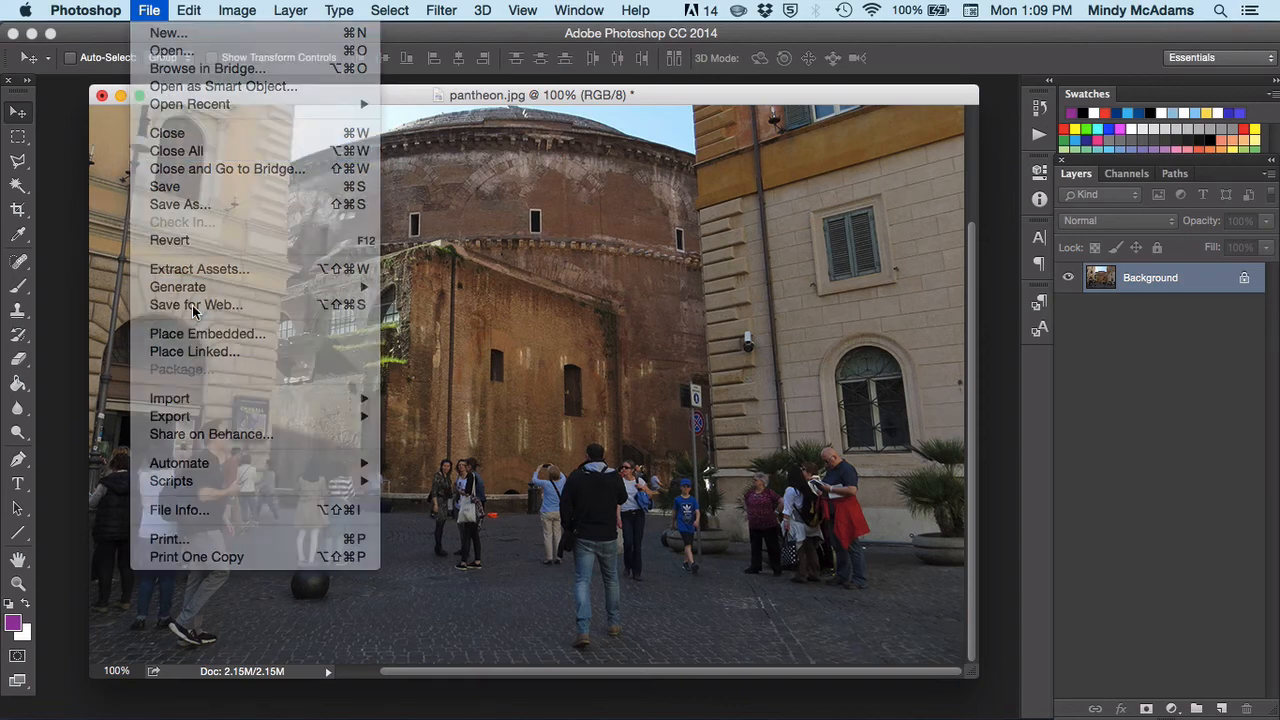
- Set Save for Web to optimized JPEG, High quality 60, Metadata None, and start saving
click(196, 304)
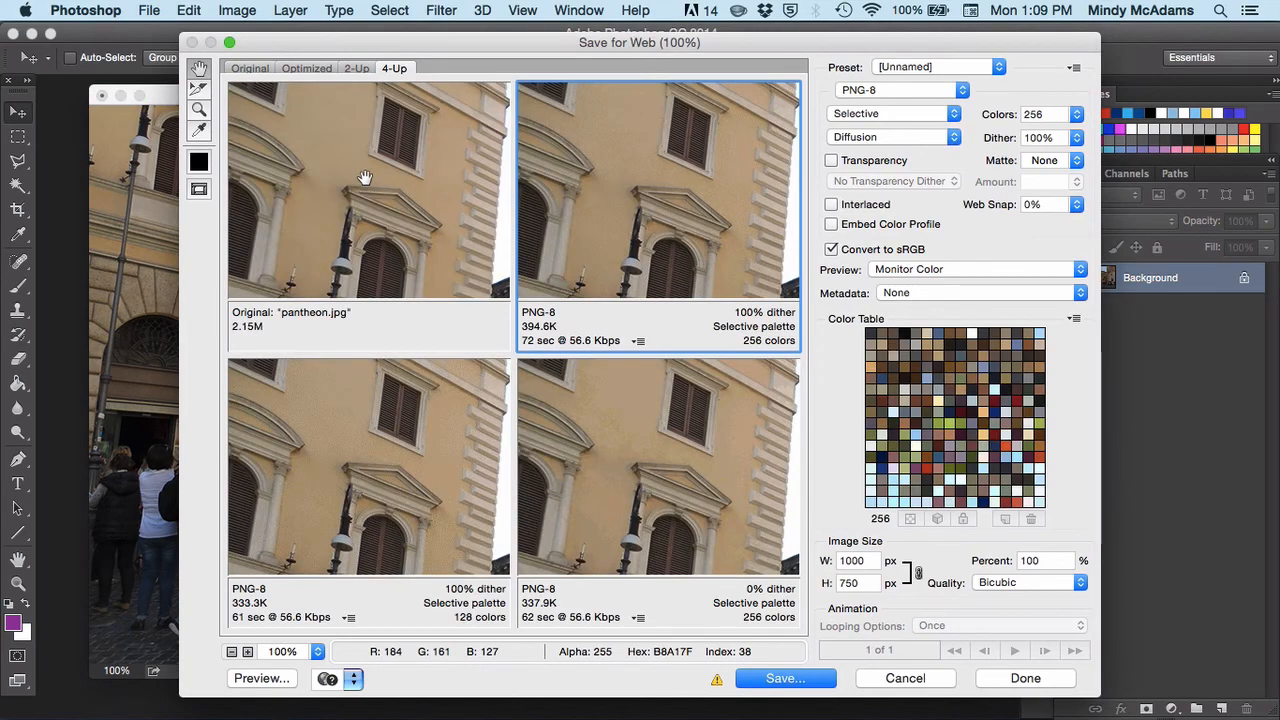
click(308, 68)
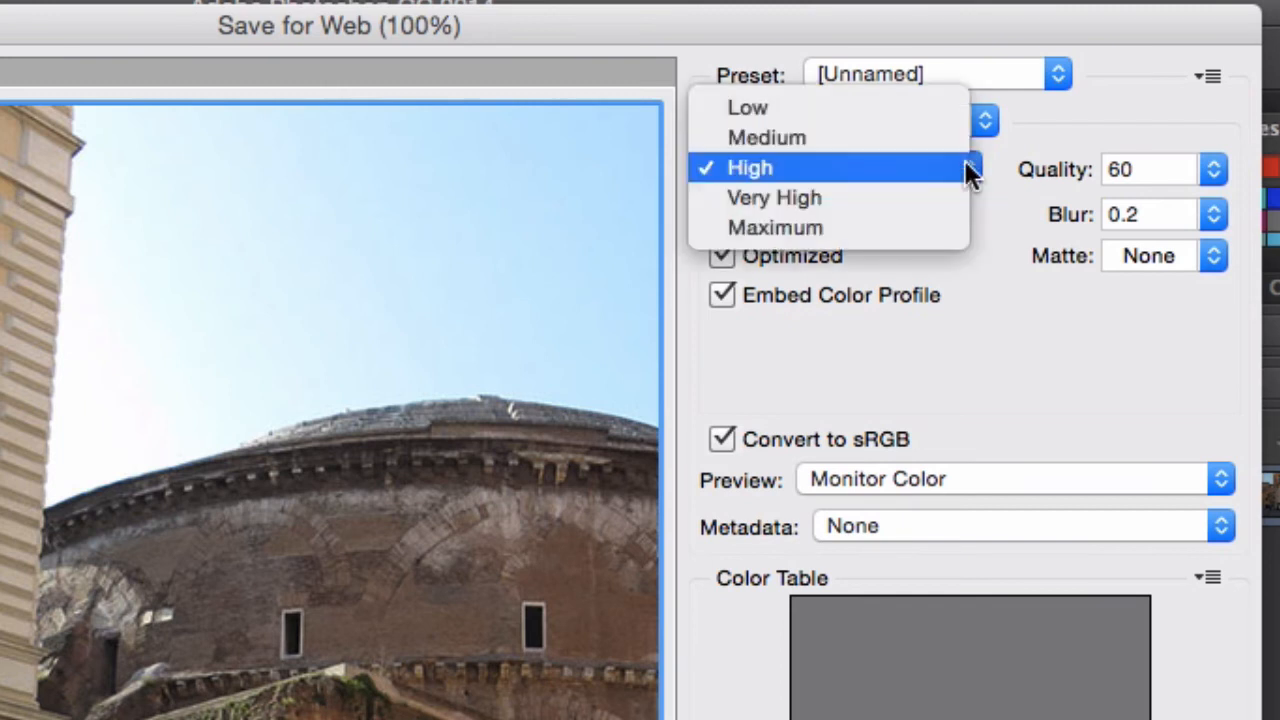
mouse_move(956, 180)
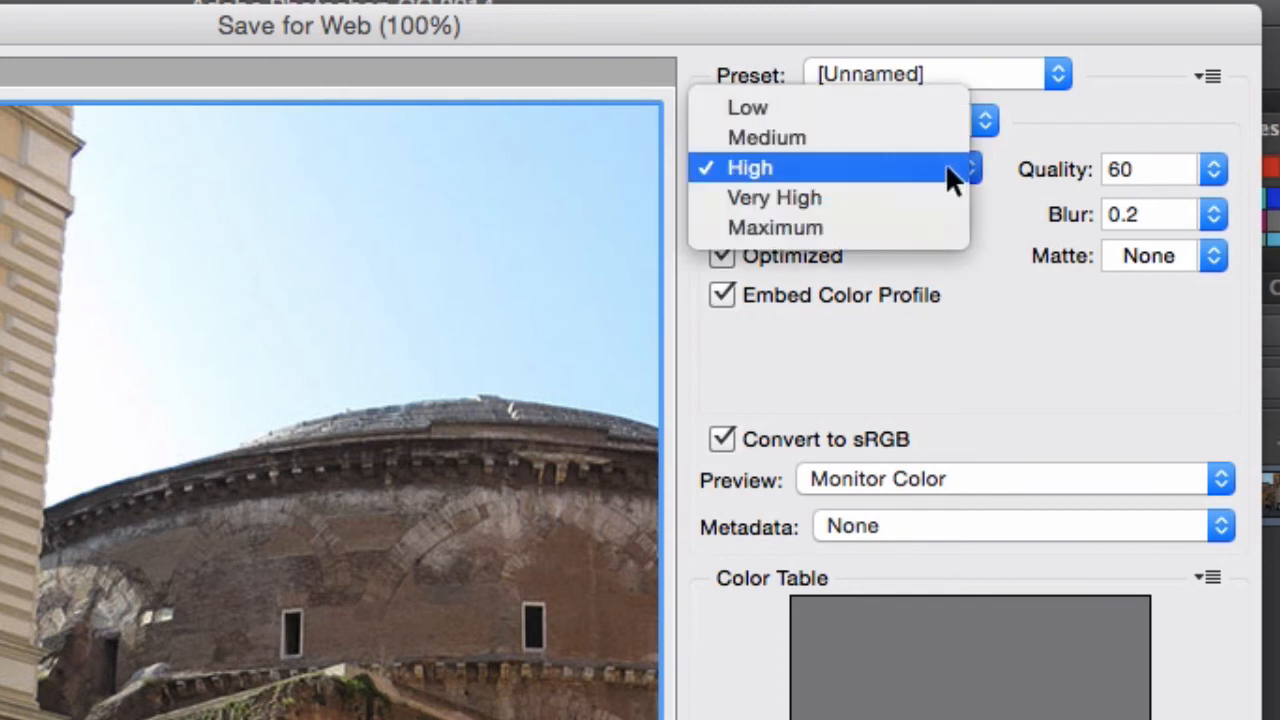
mouse_move(944, 184)
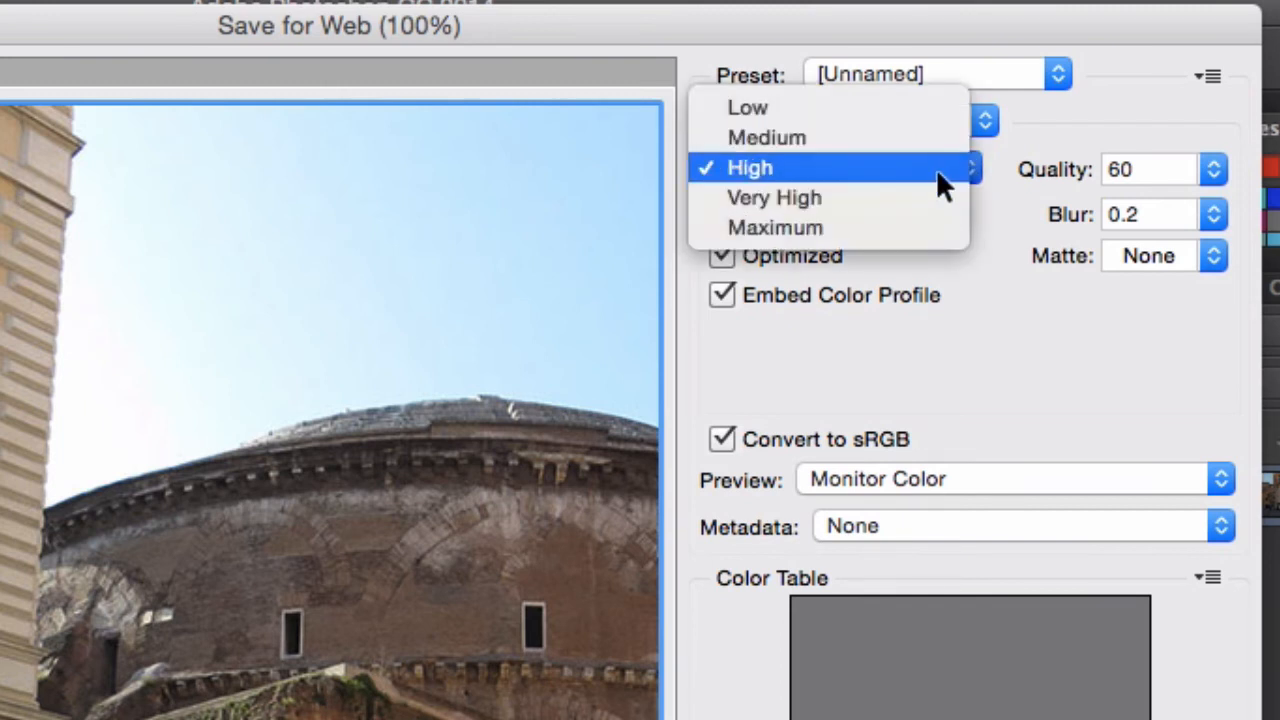
click(750, 168)
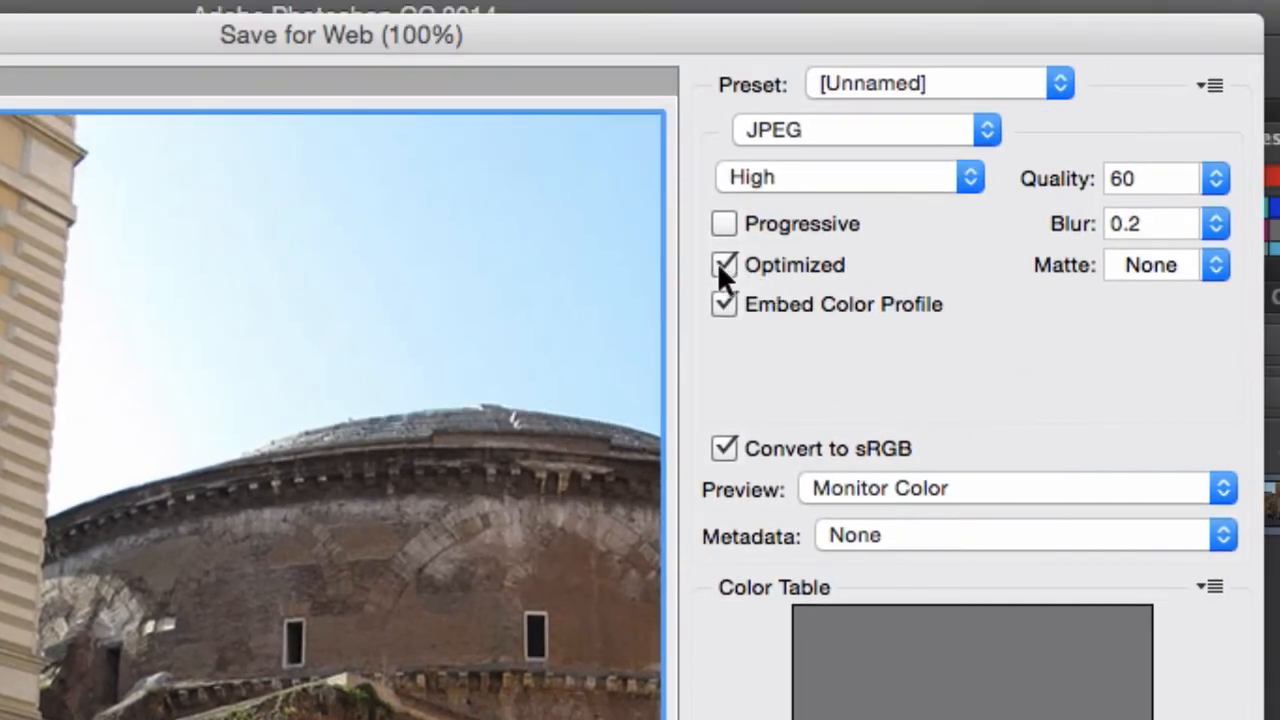
mouse_move(780, 300)
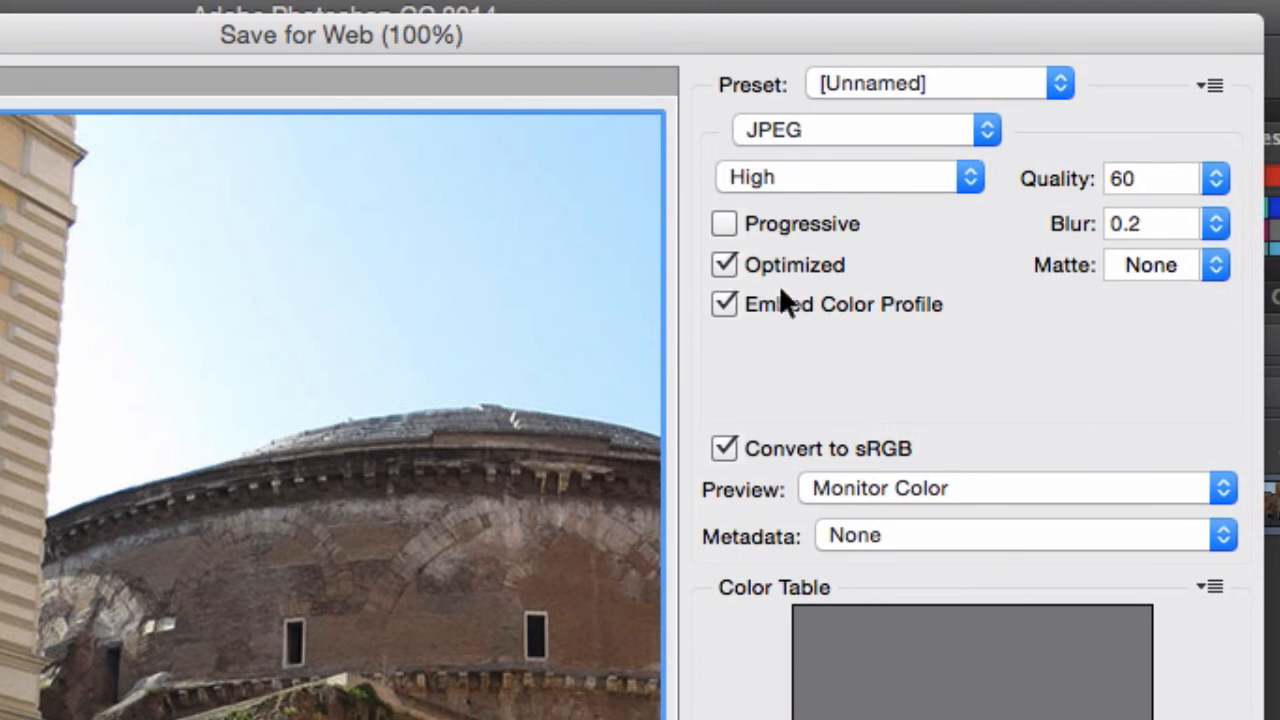
mouse_move(740, 316)
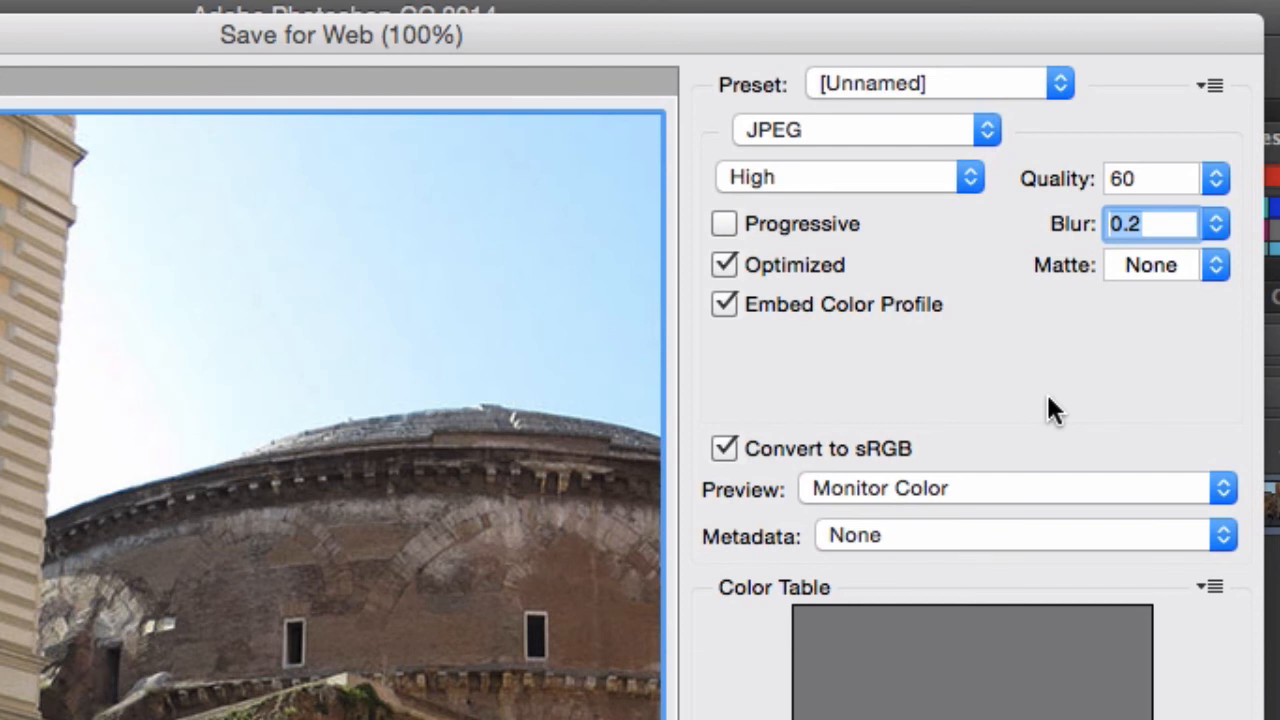
mouse_move(704, 576)
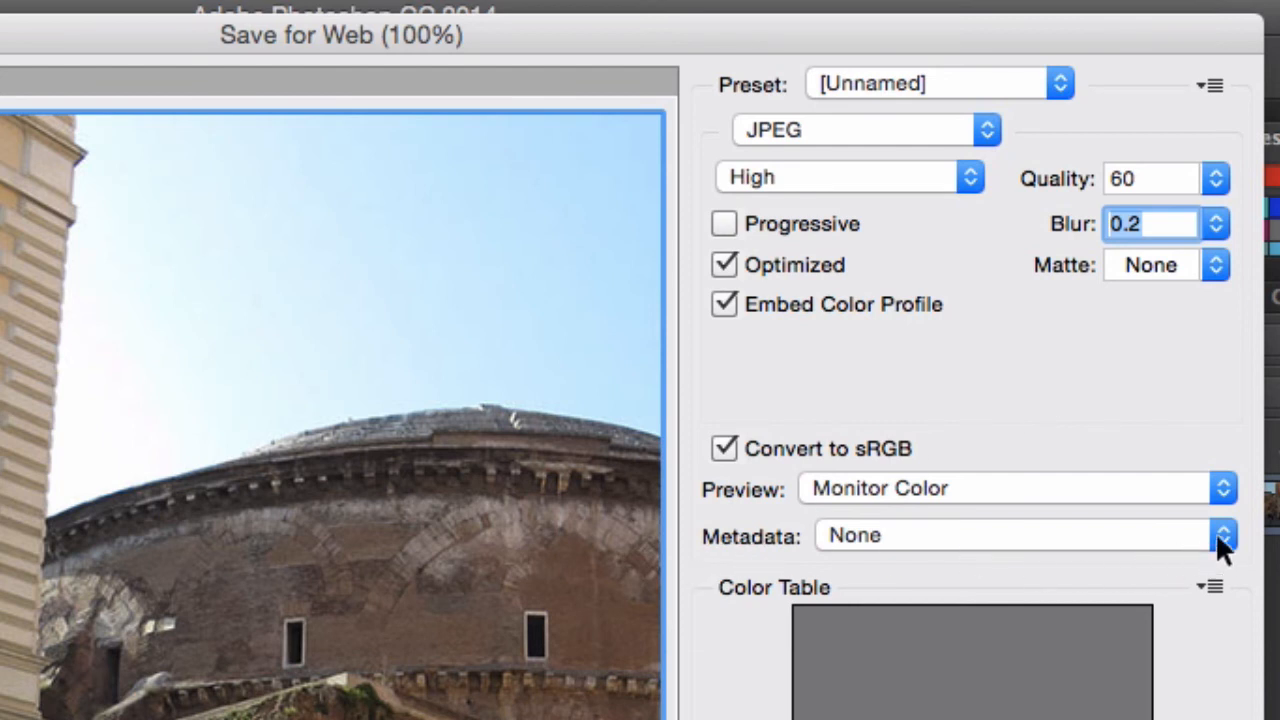
click(1224, 536)
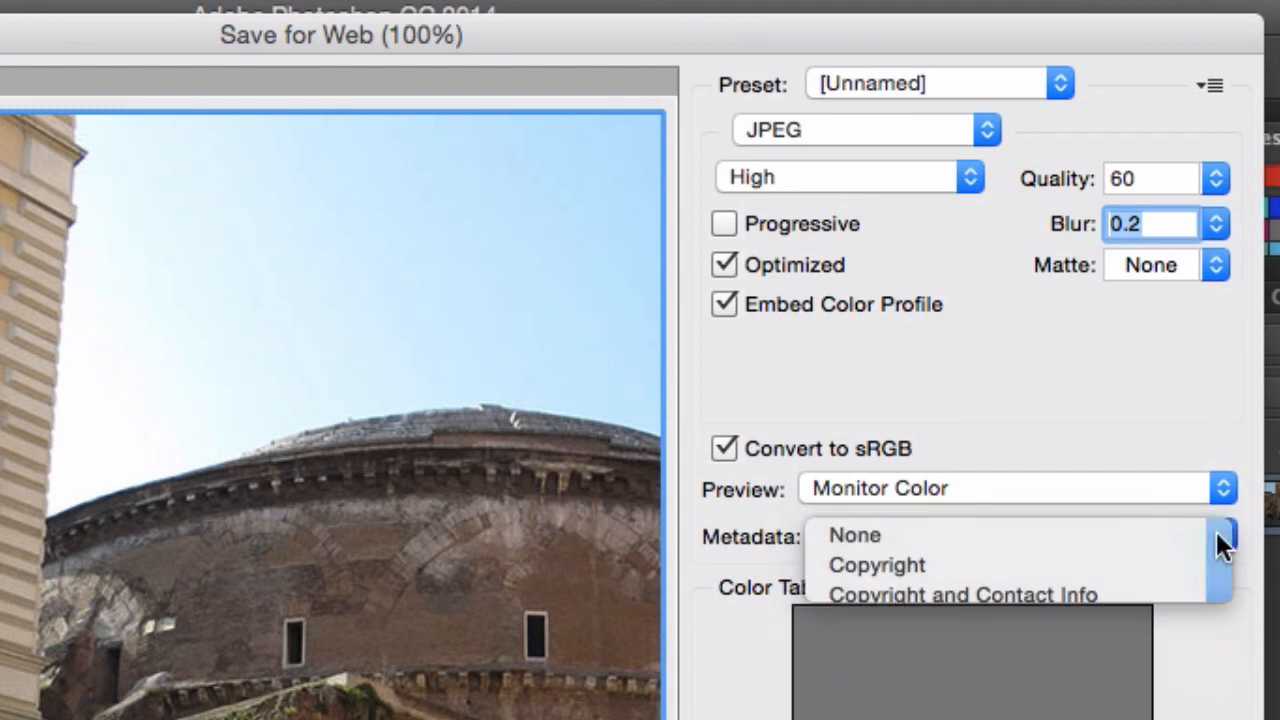
click(856, 534)
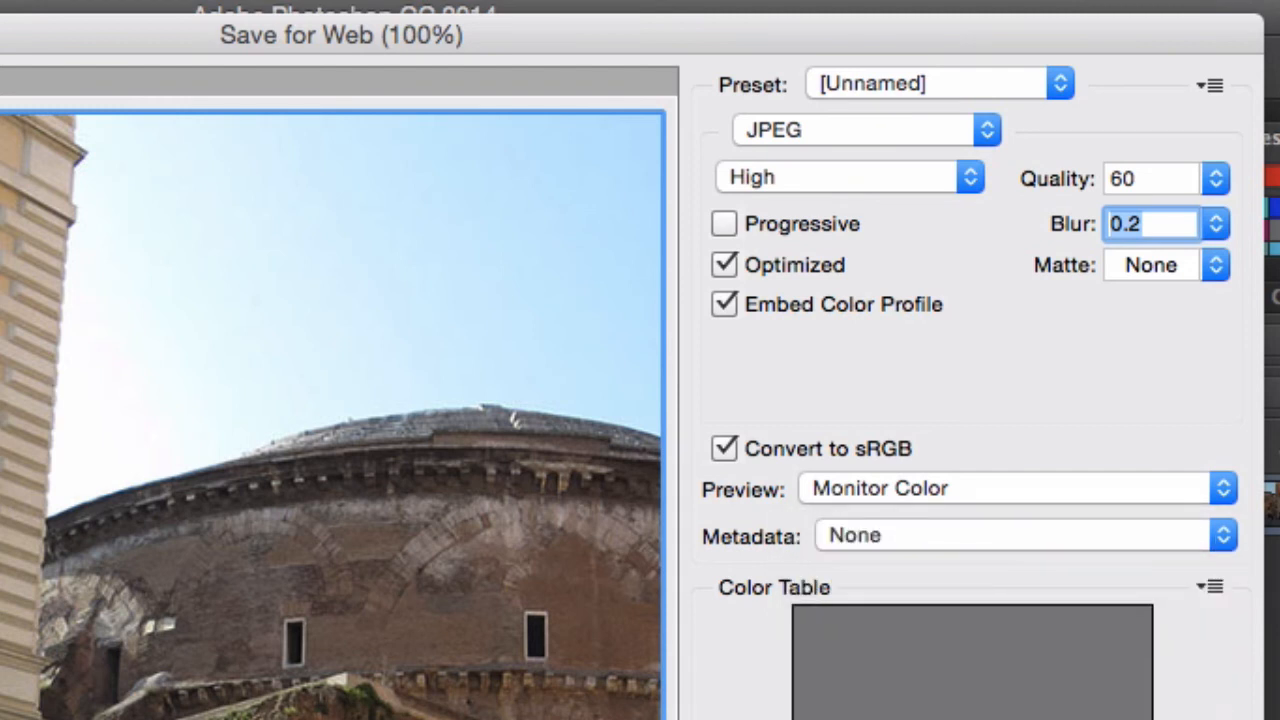
click(864, 696)
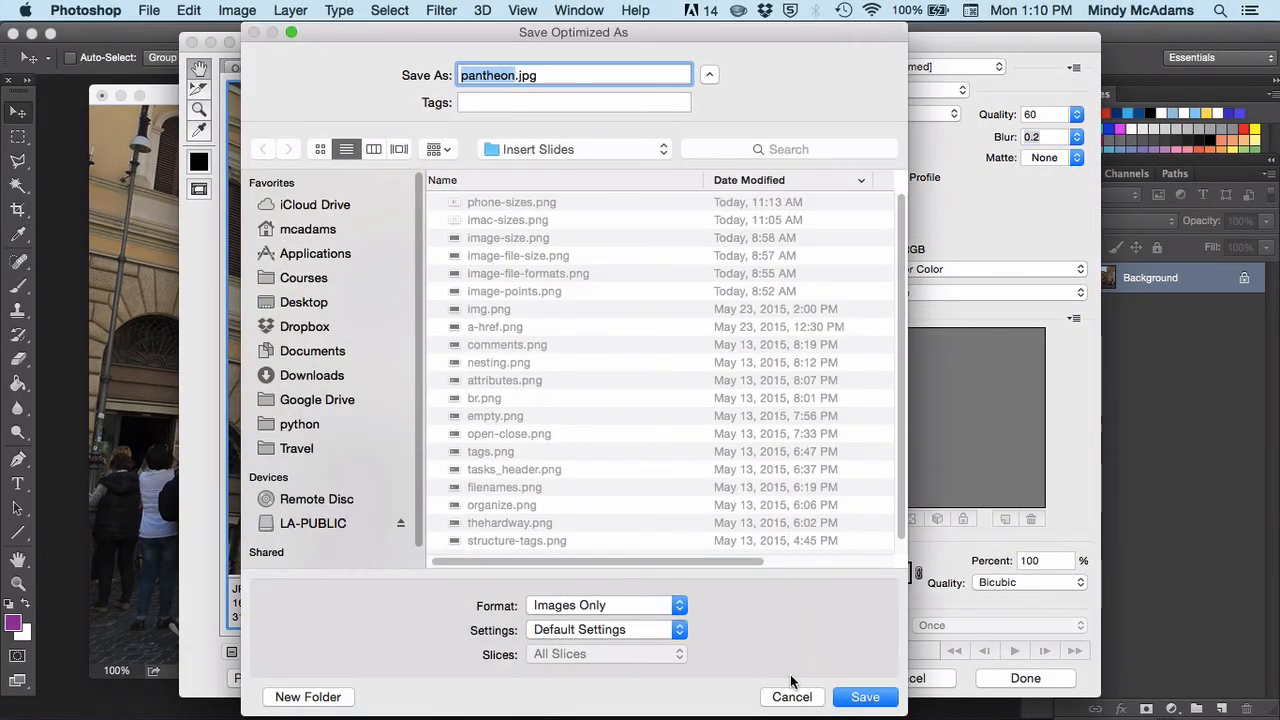
mouse_move(320, 338)
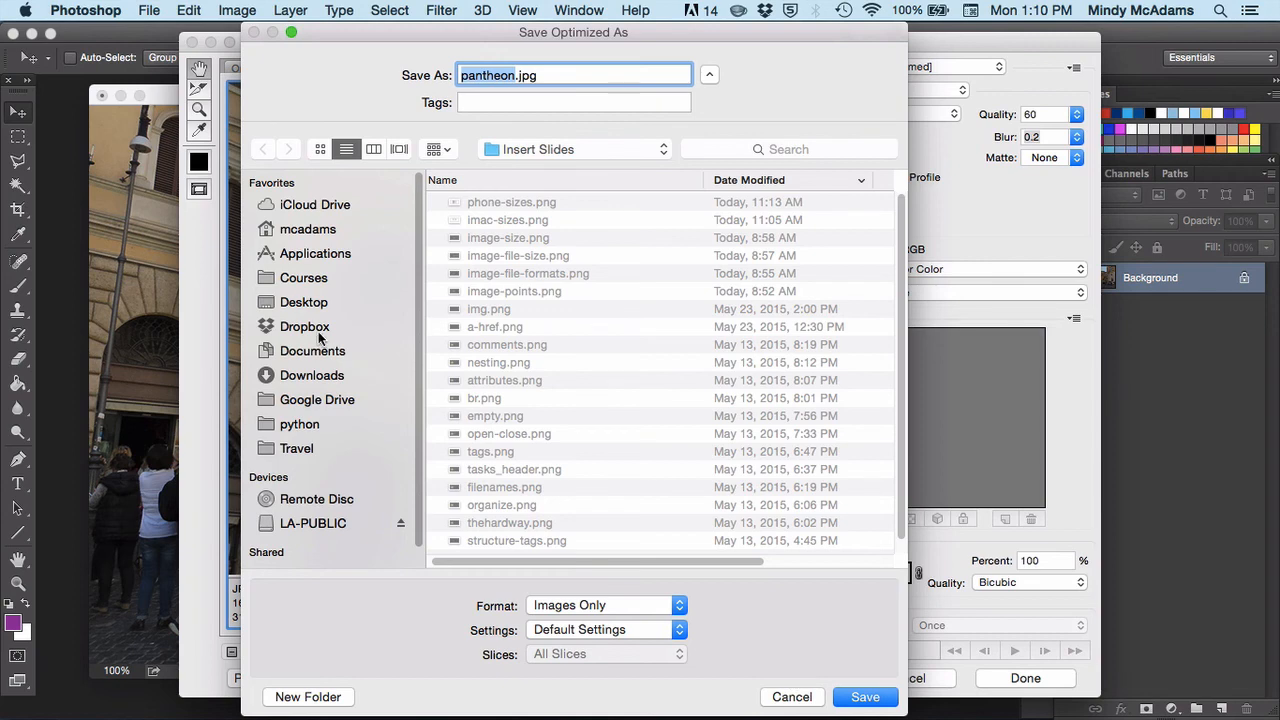
- Browse to Documents > Web Apps > Robbins ch7 > images and name the file pantheon_1000.jpg
click(312, 350)
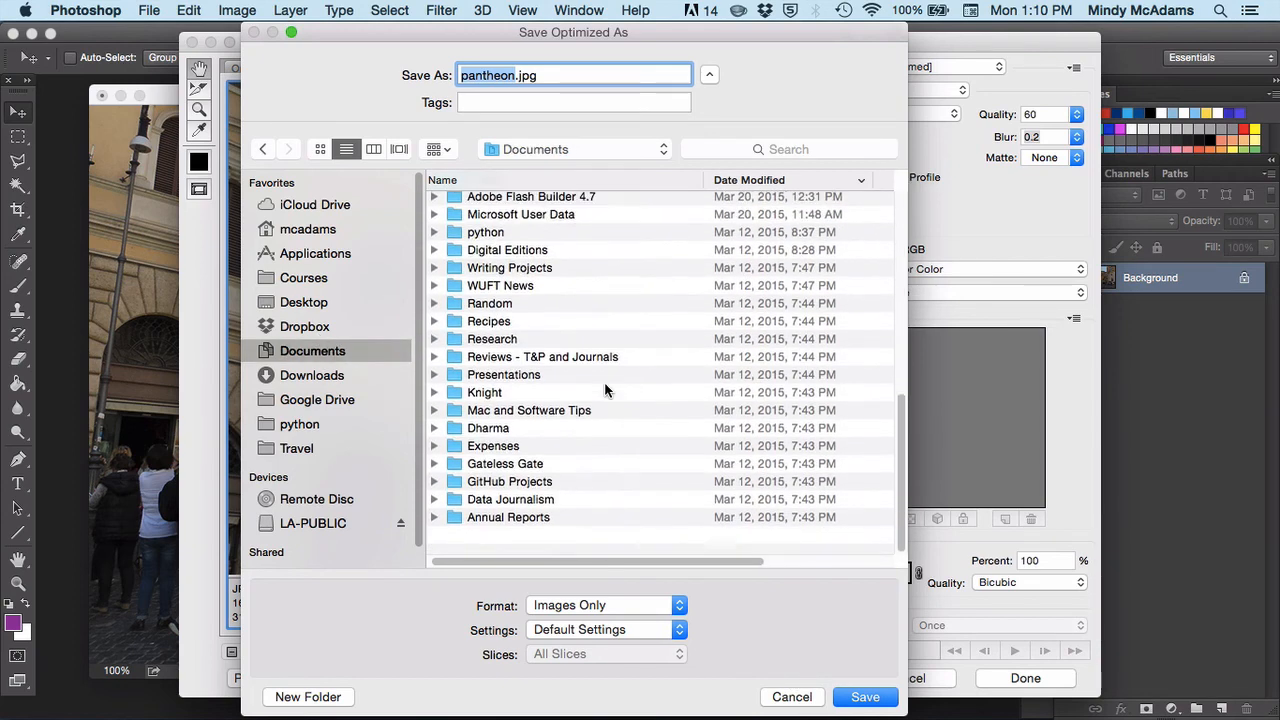
scroll(up, 3)
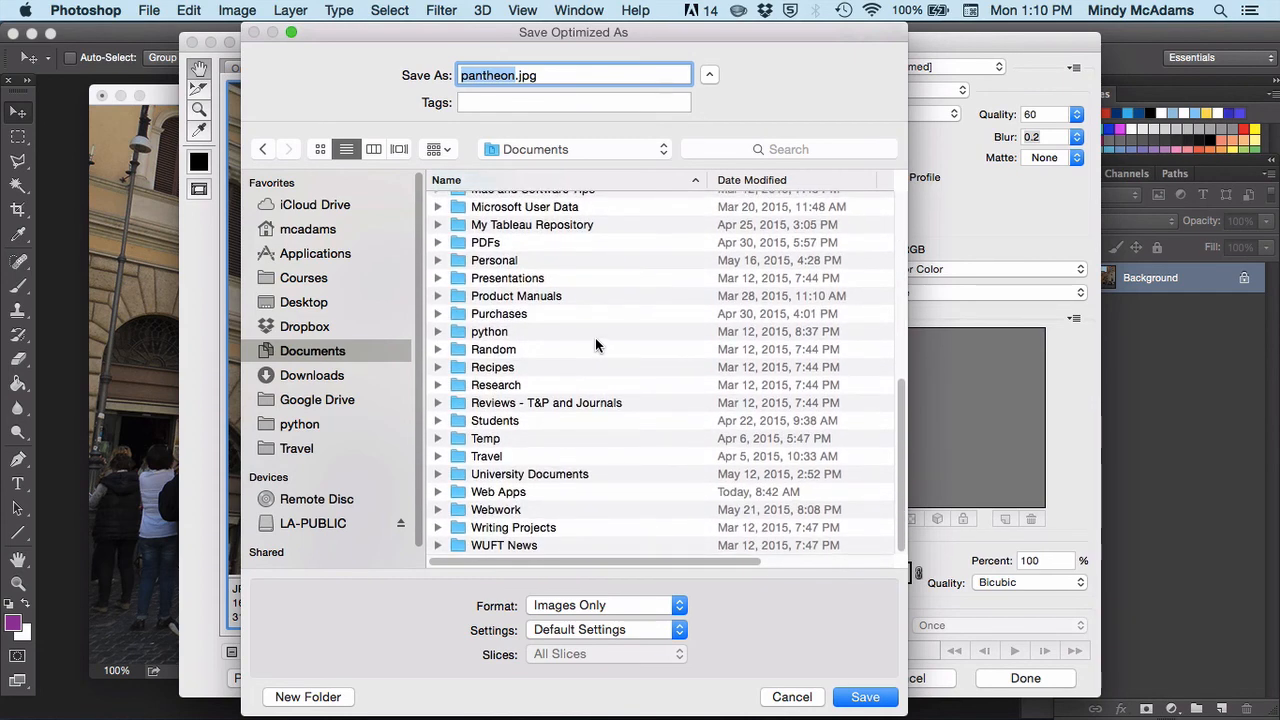
click(498, 492)
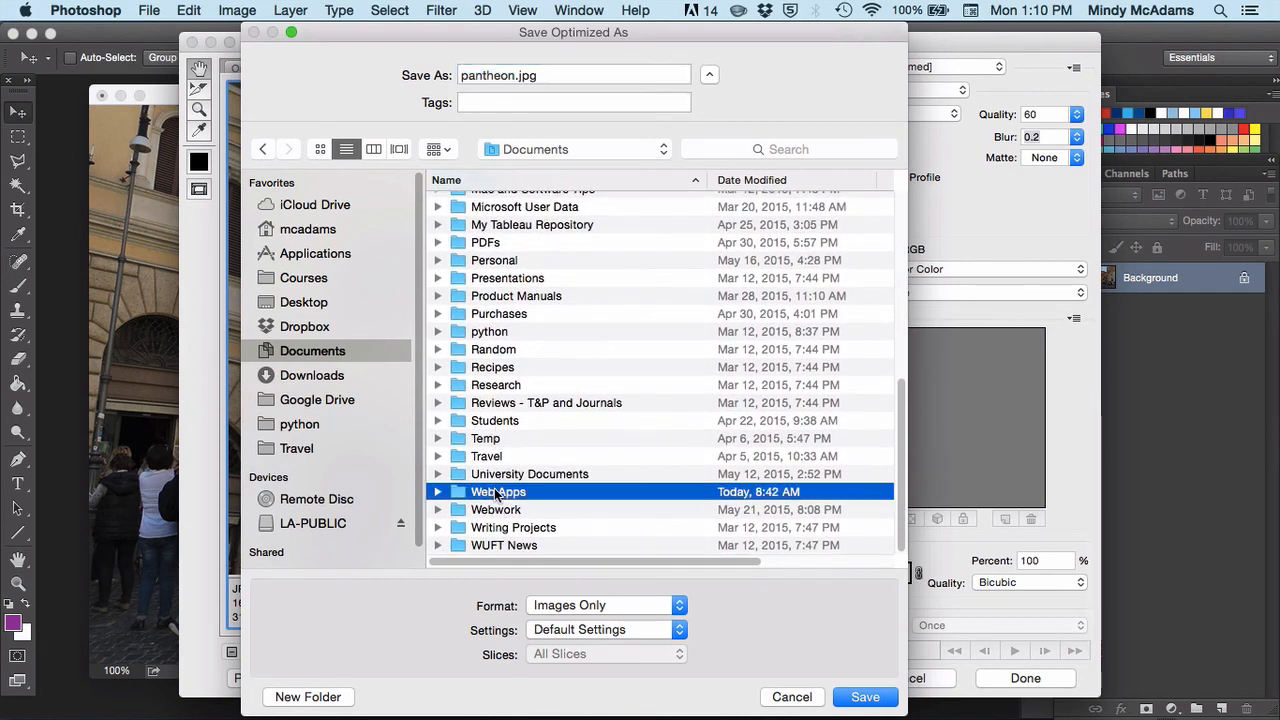
double_click(498, 492)
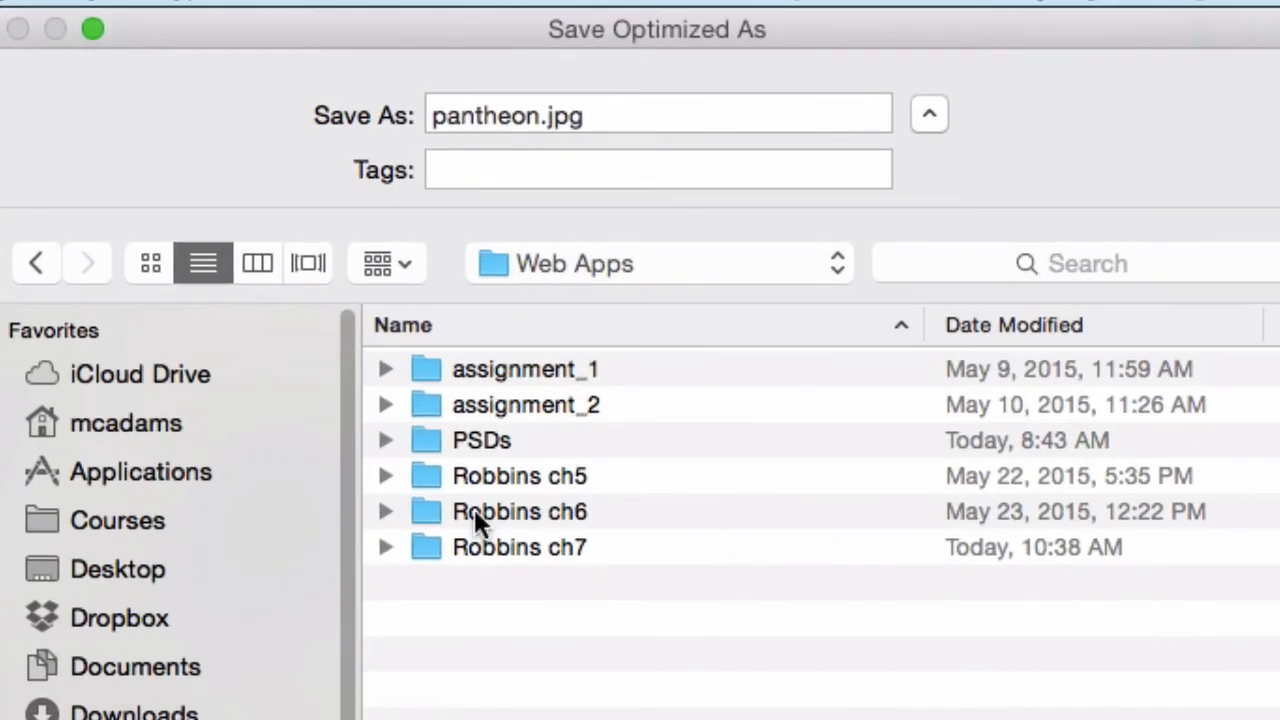
double_click(520, 548)
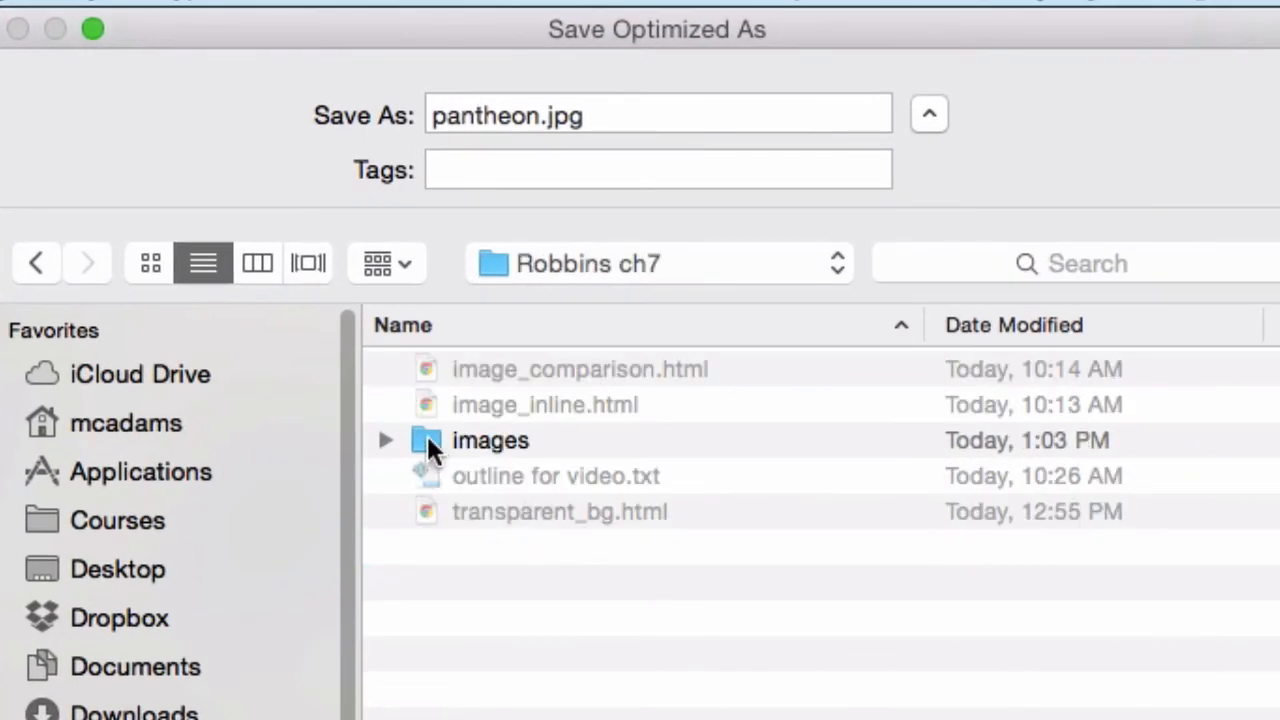
double_click(490, 440)
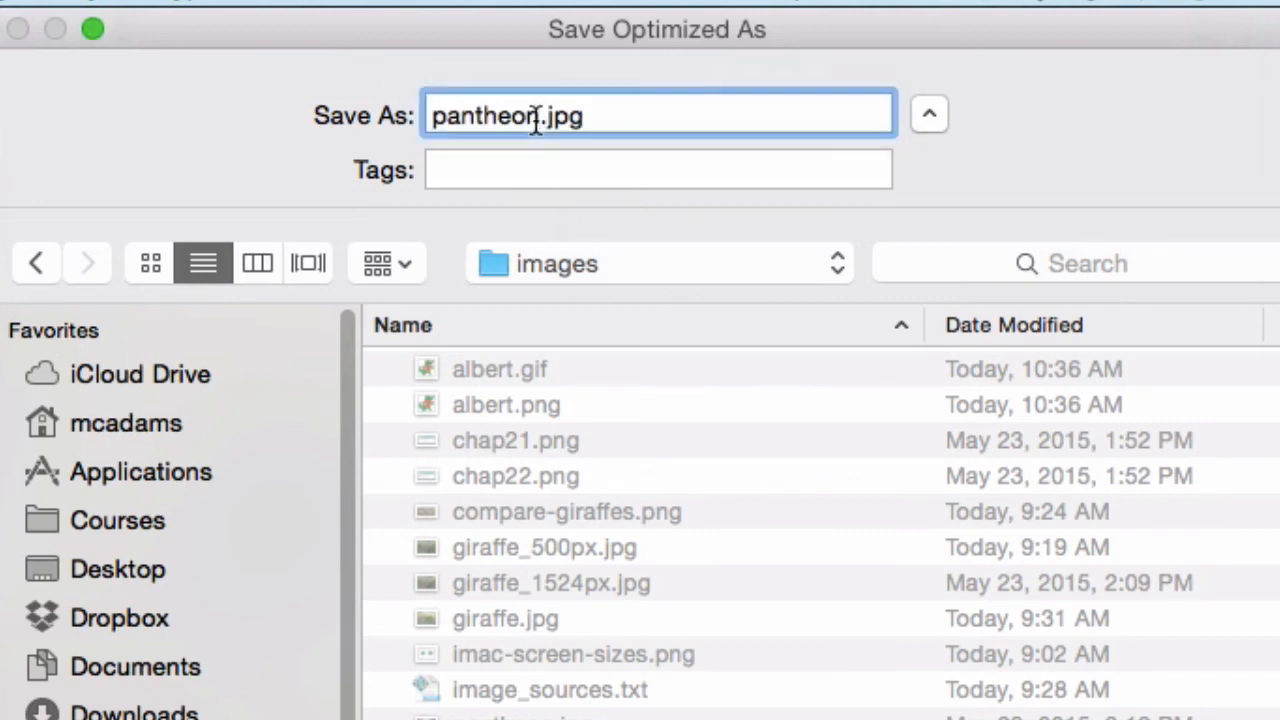
text(_1000)
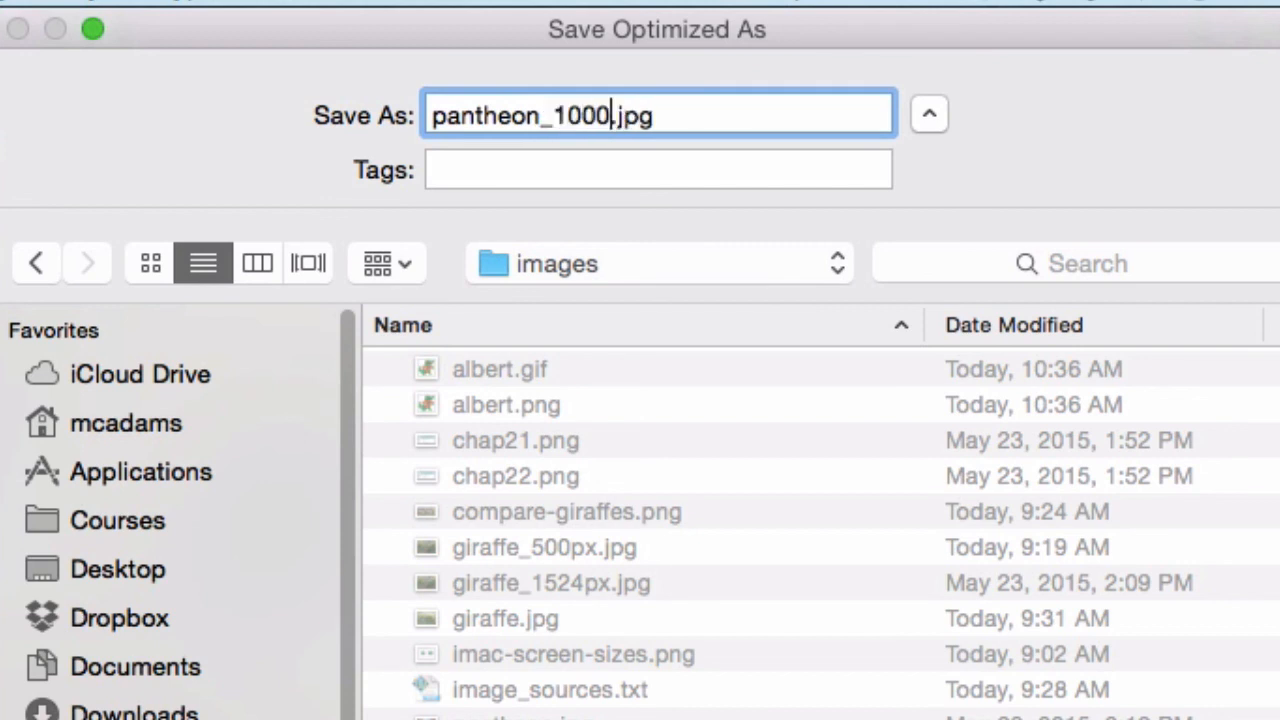
mouse_move(656, 488)
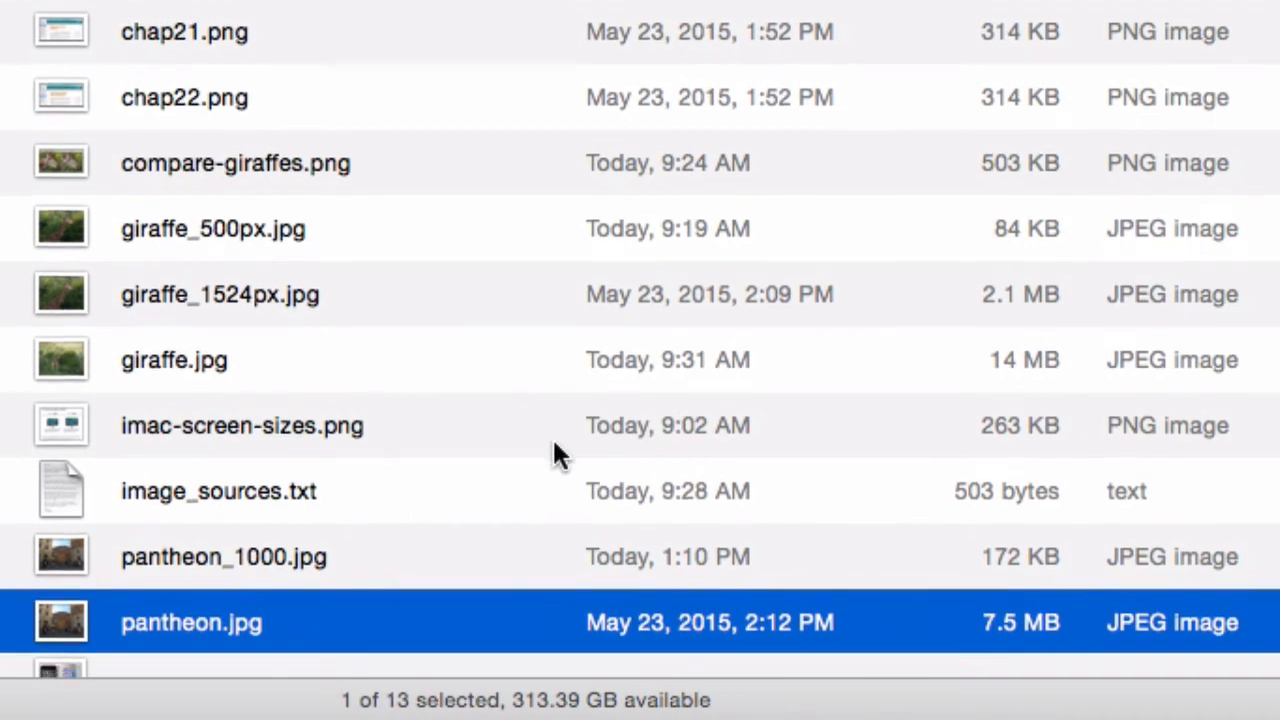
scroll(down, 3)
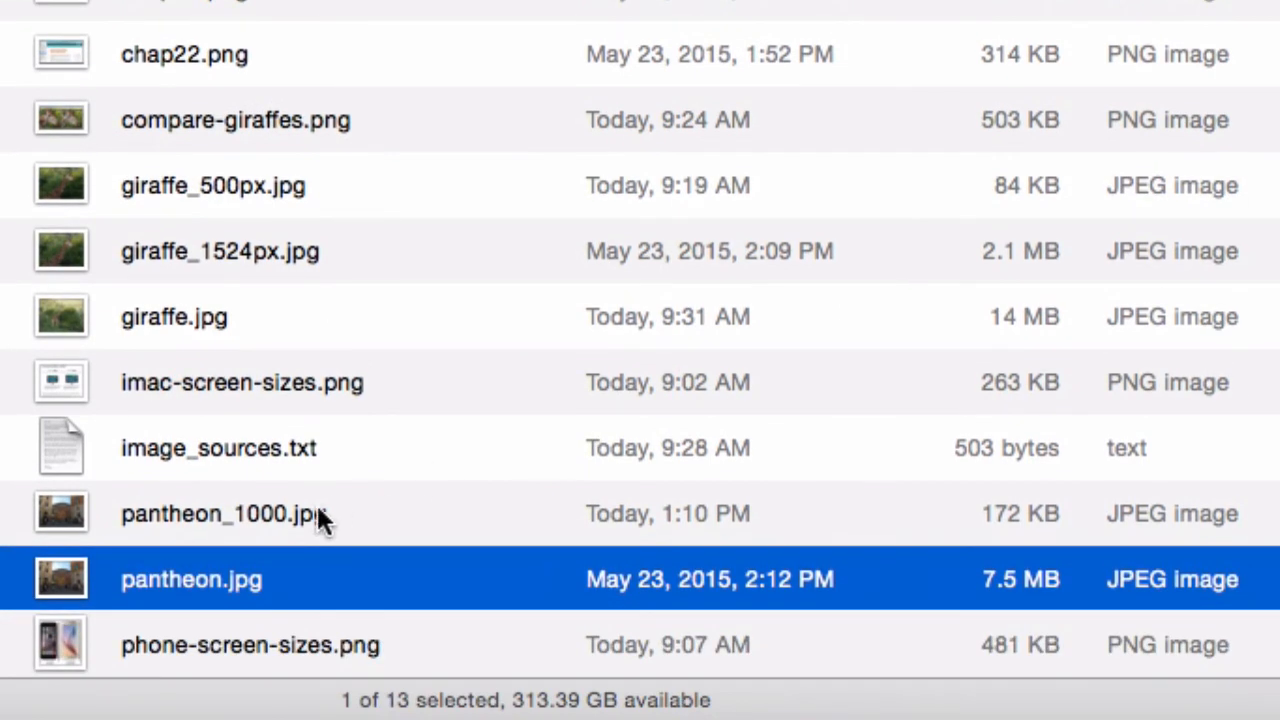
click(224, 512)
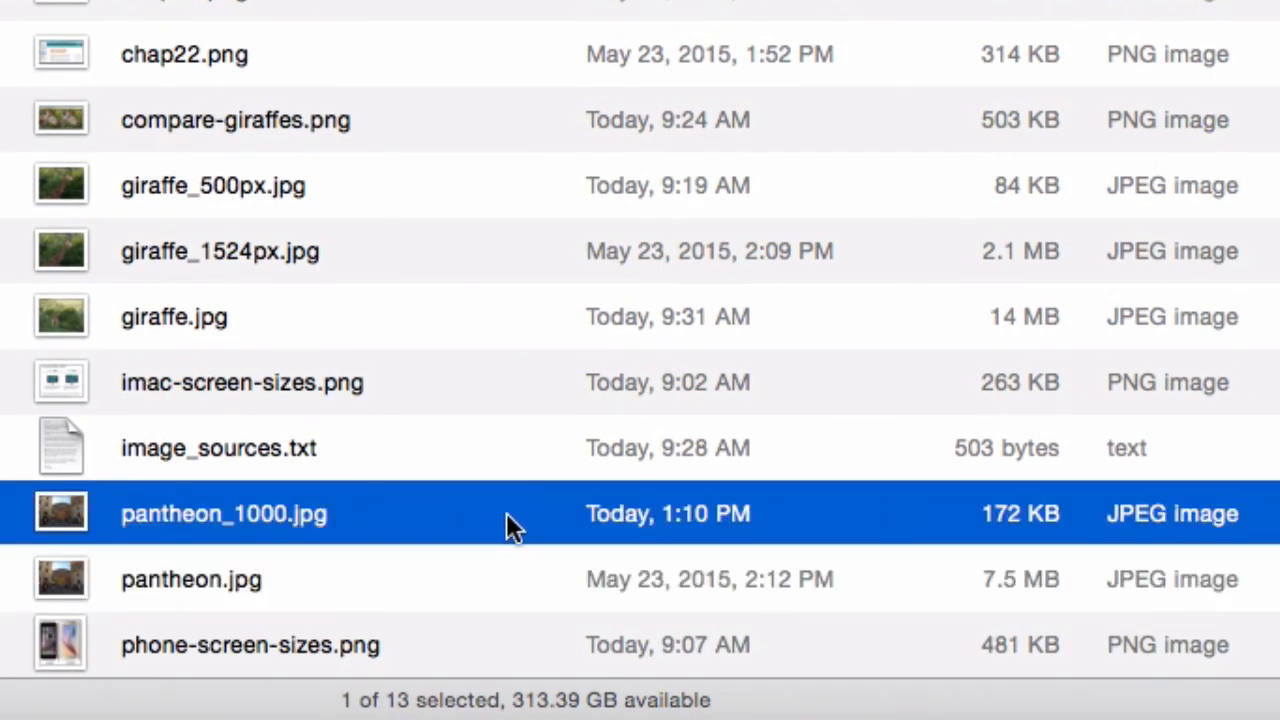